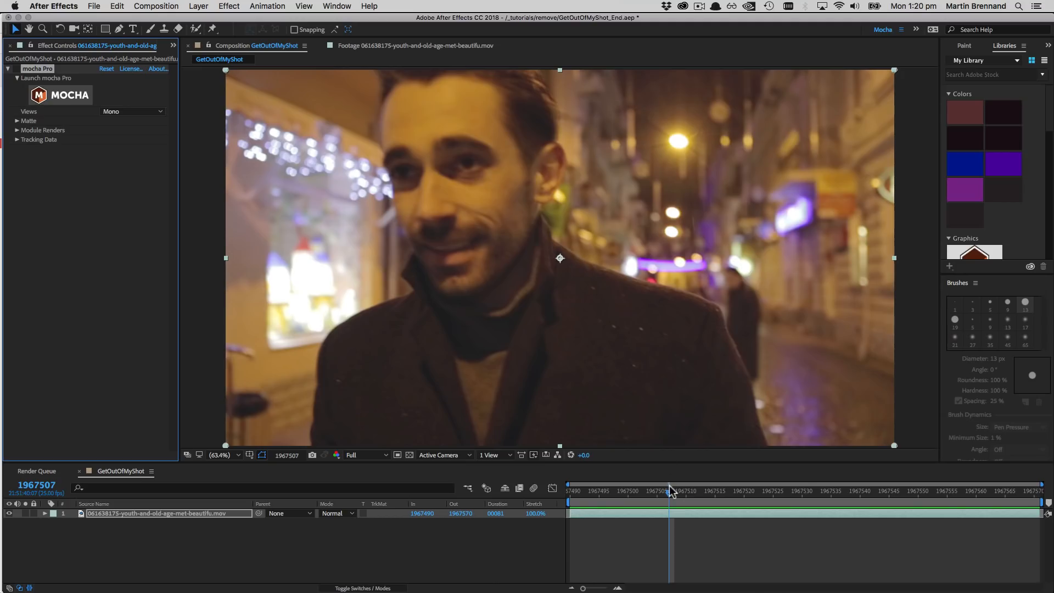
# Scrub the End project's timeline to preview the finished street shot, late and early
pyautogui.moveTo(670, 484); pyautogui.dragTo(1036, 484)
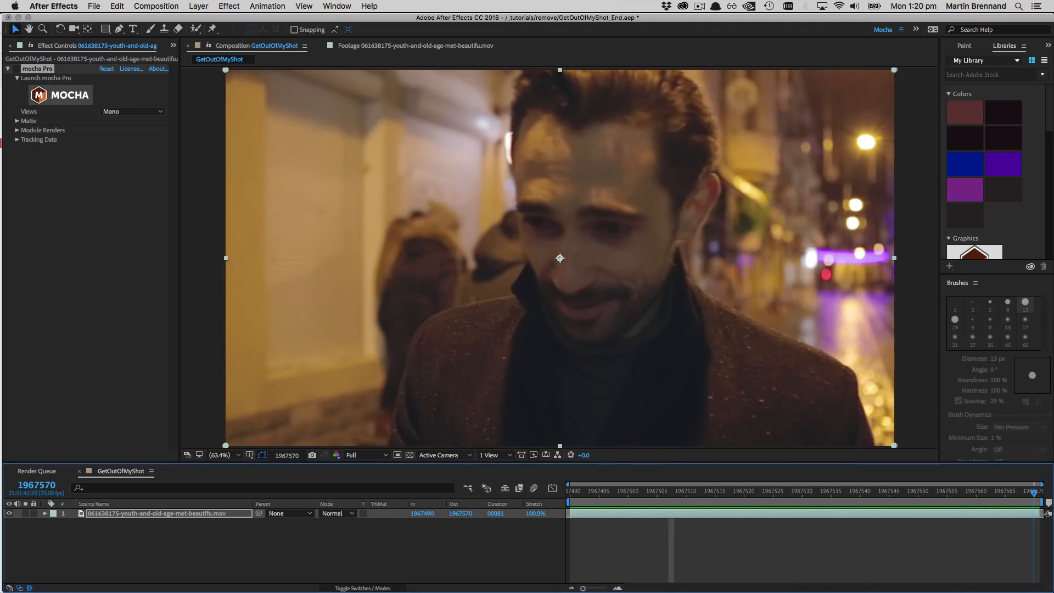
pyautogui.click(715, 491)
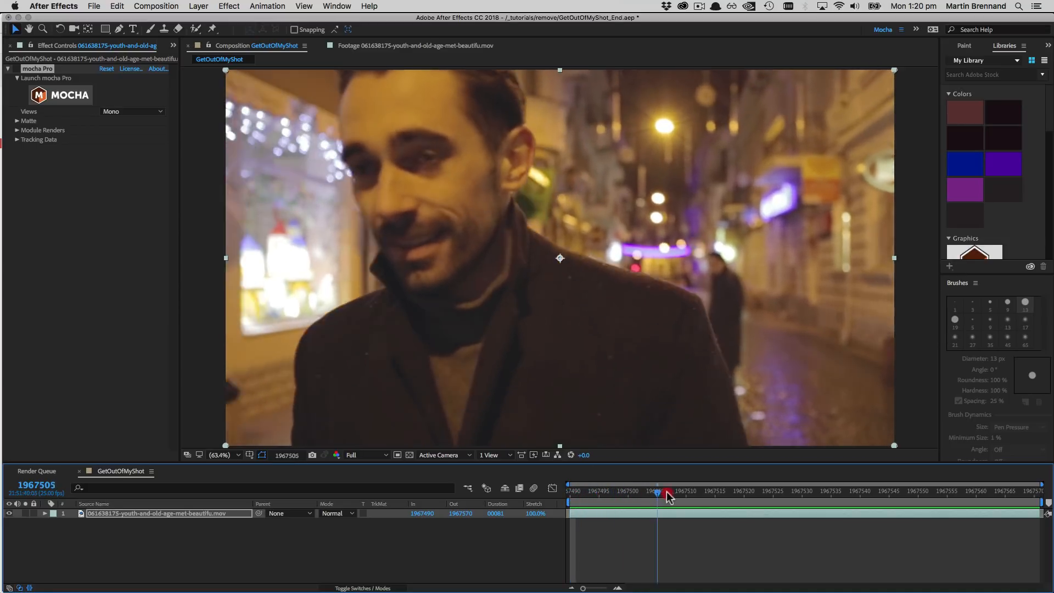
pyautogui.moveTo(668, 491); pyautogui.dragTo(1020, 491)
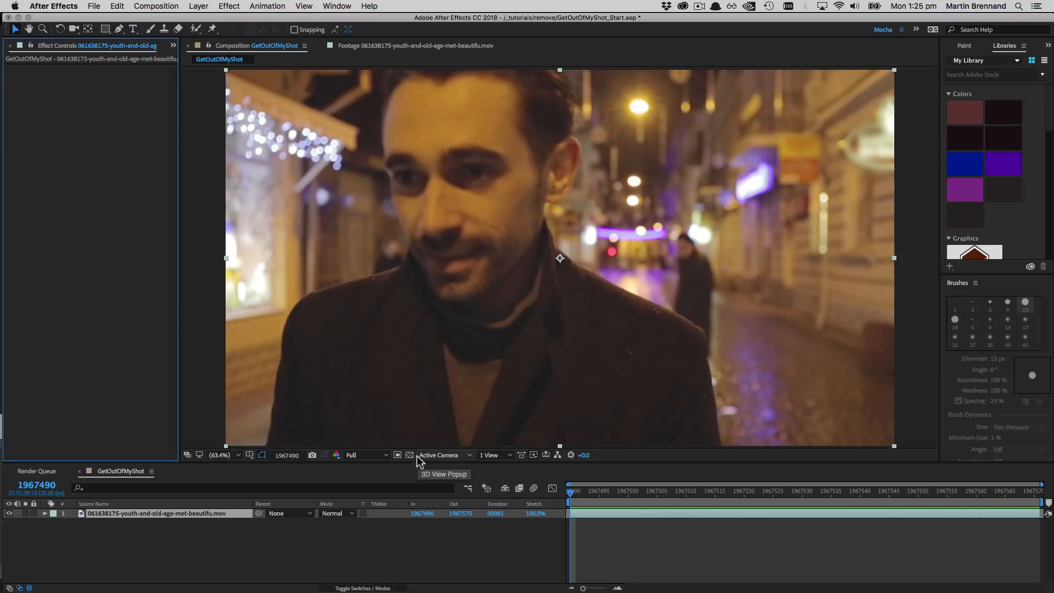
# Apply Boris FX Mocha's mocha Pro effect to the street clip and launch its interface
pyautogui.click(228, 6)
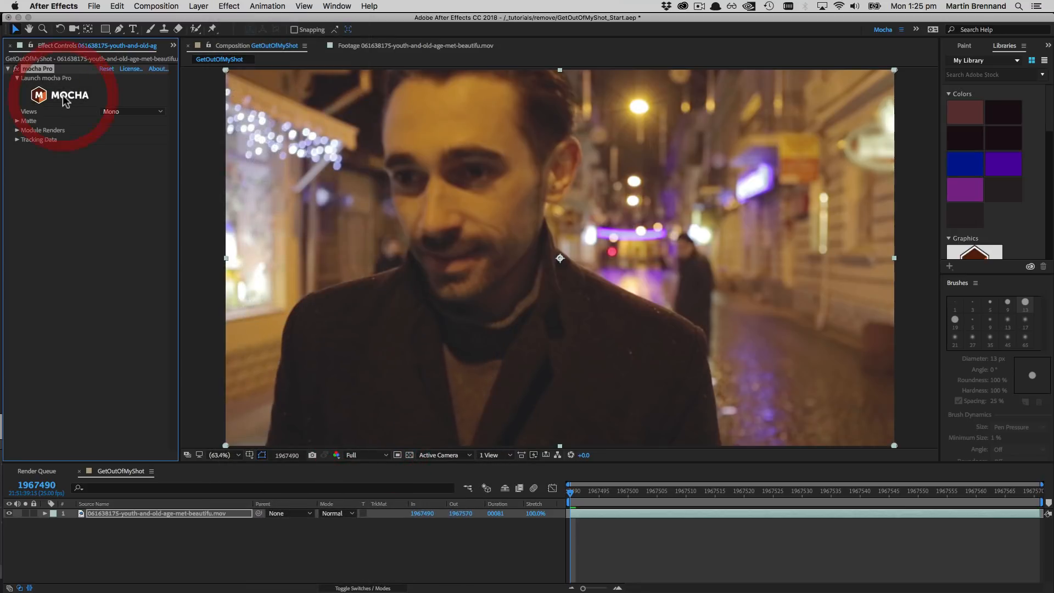
pyautogui.click(60, 93)
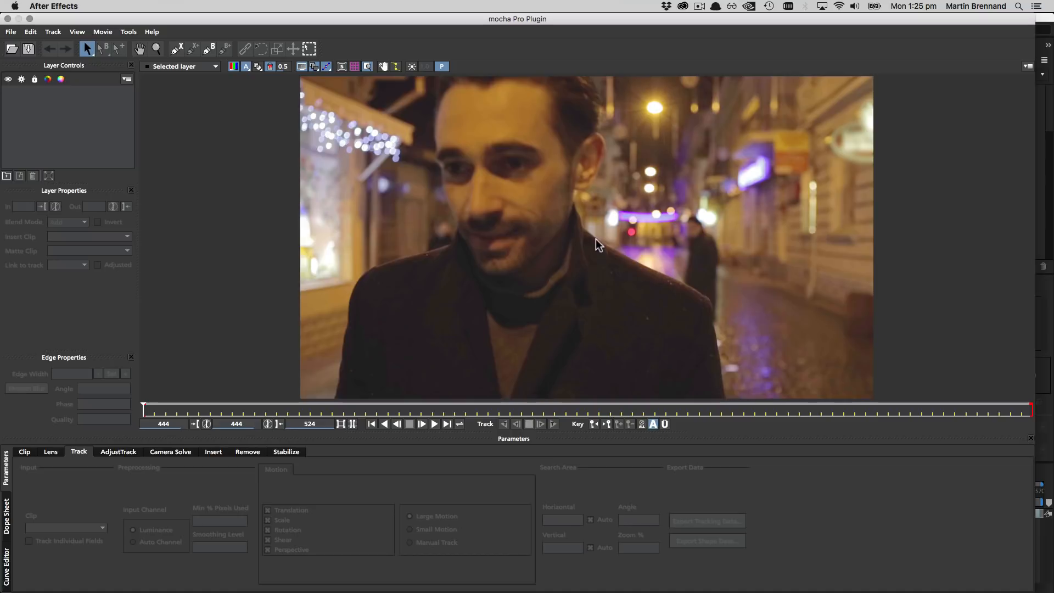
pyautogui.moveTo(719, 401)
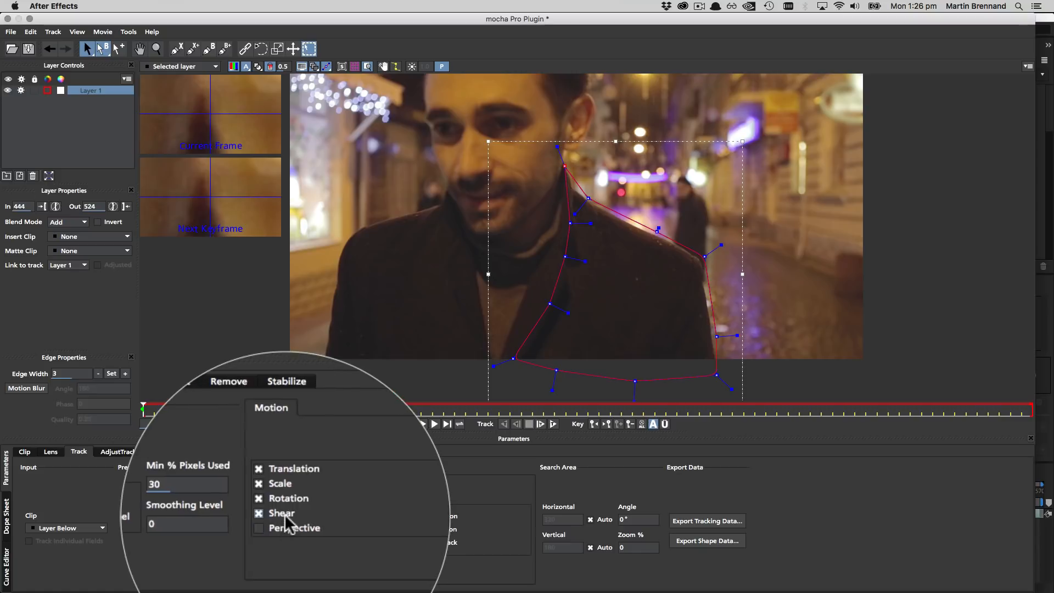
pyautogui.moveTo(281, 513)
pyautogui.write('90')
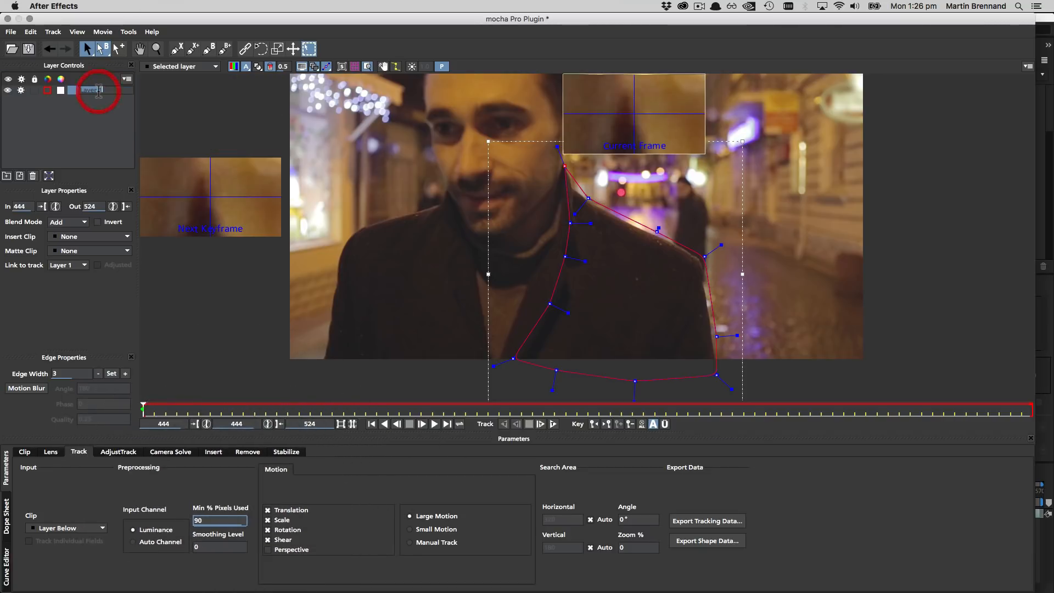
# Name the shoulder outline layer 'shoulder'
pyautogui.write('shoulder')
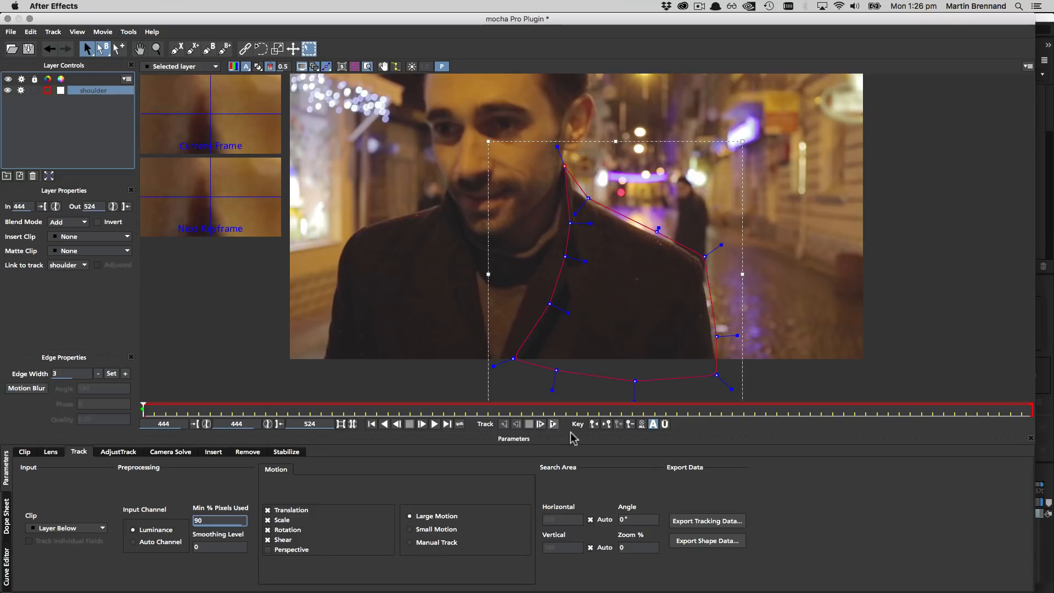
pyautogui.moveTo(572, 437)
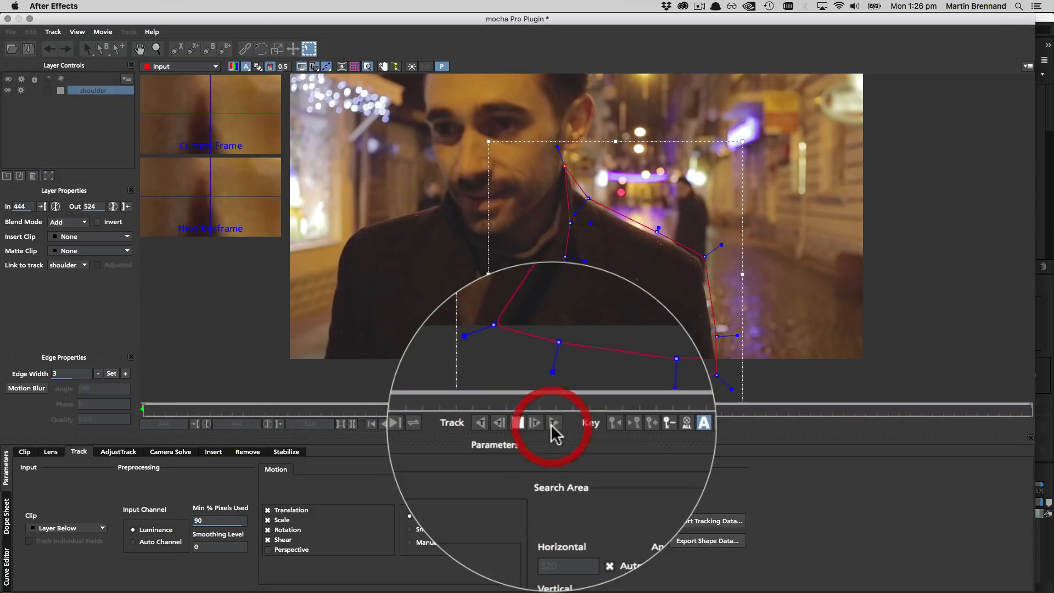
# Track the shoulder shape forward, refine its outline, and return to the first frame
pyautogui.click(553, 422)
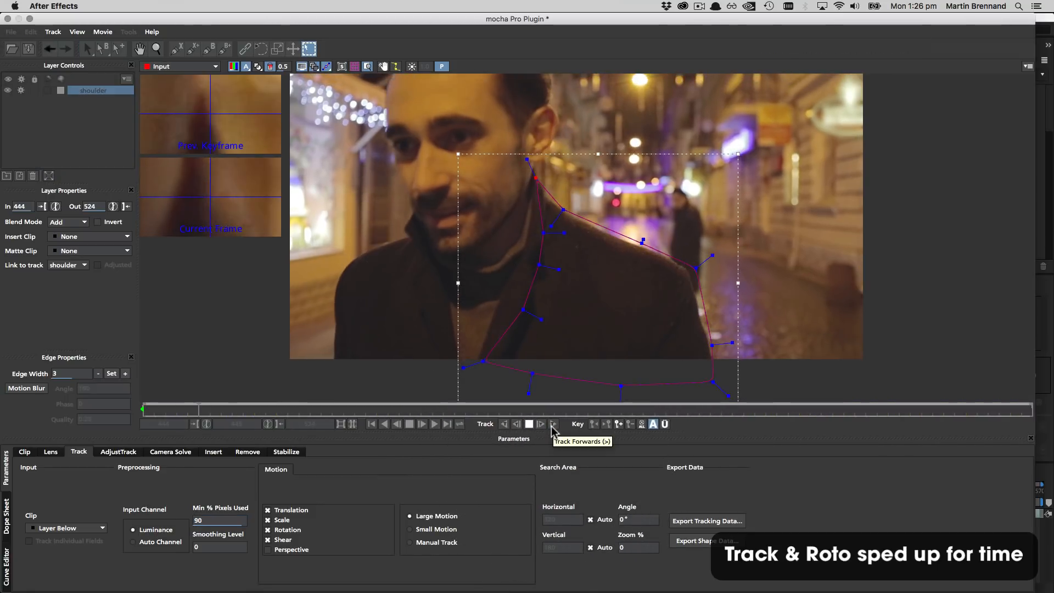
pyautogui.click(553, 424)
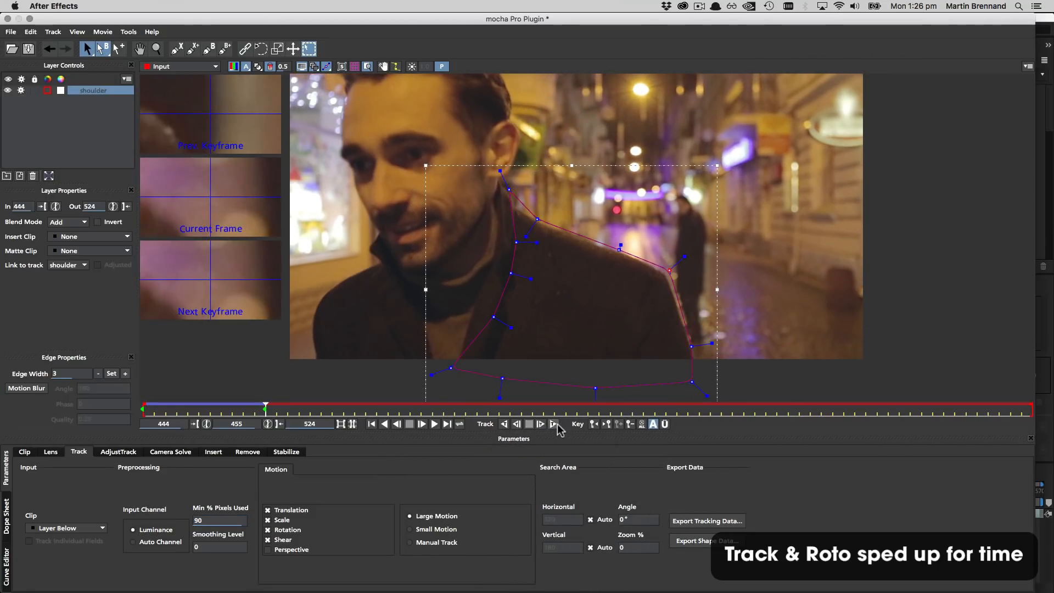
pyautogui.click(554, 423)
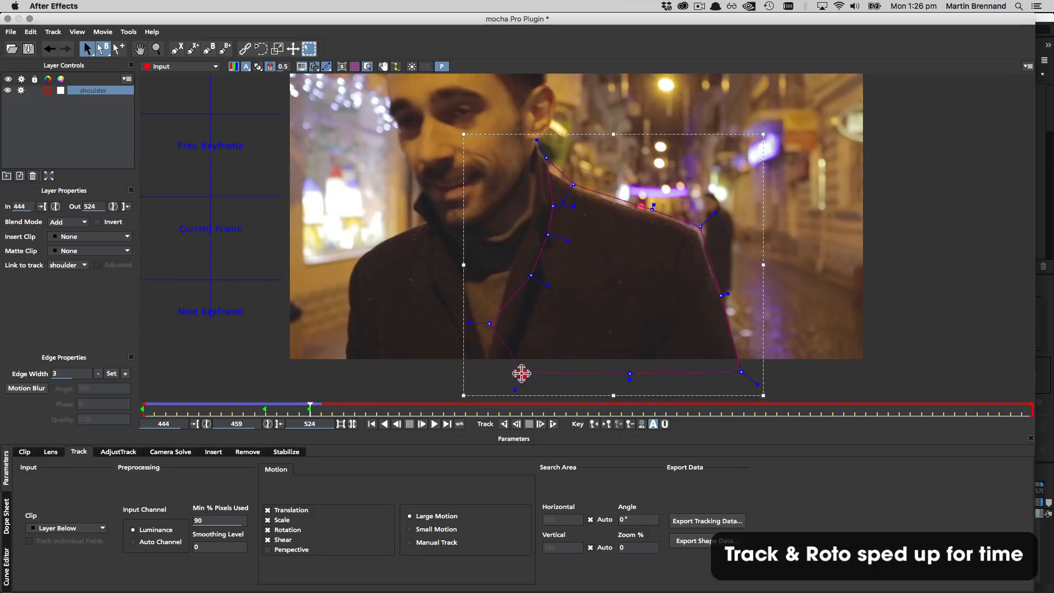
pyautogui.click(540, 424)
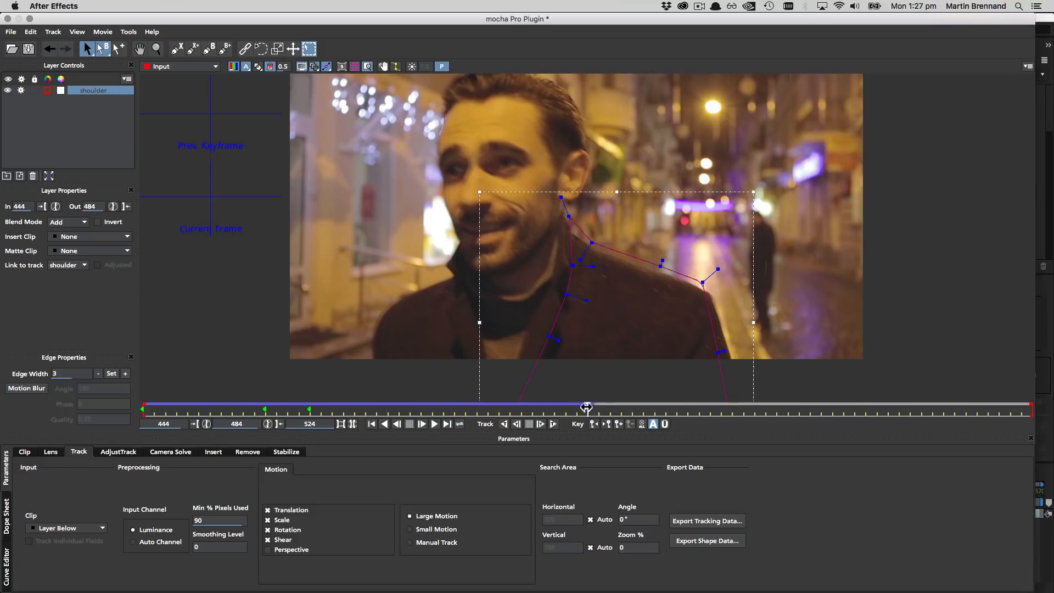
pyautogui.click(518, 423)
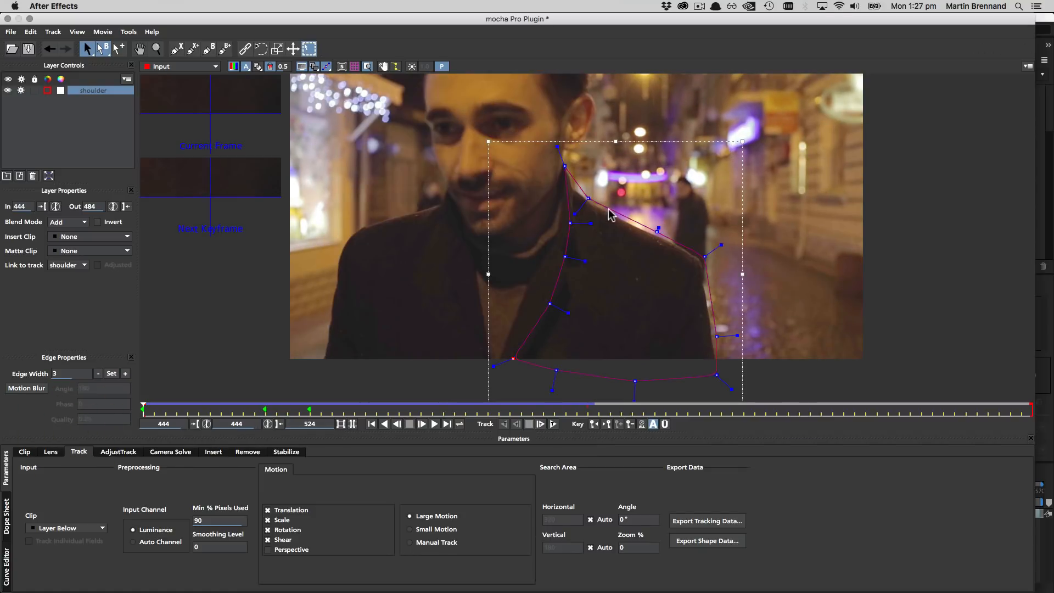
pyautogui.click(447, 423)
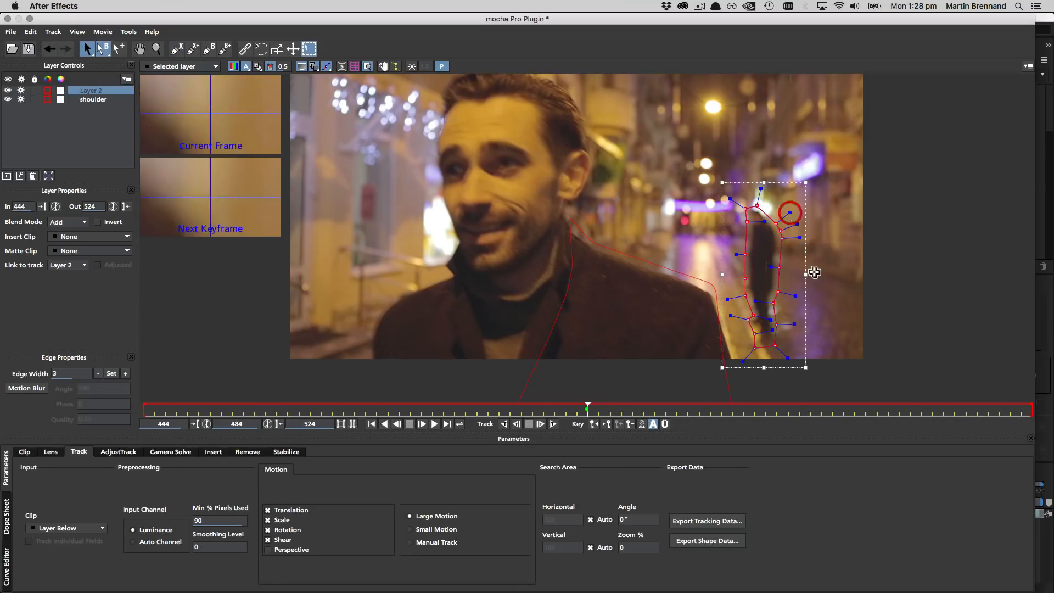
# Rename Layer 2 to 'bystander' and set layer mattes to show only the selected layer
pyautogui.doubleClick(91, 90)
pyautogui.write('bystander')
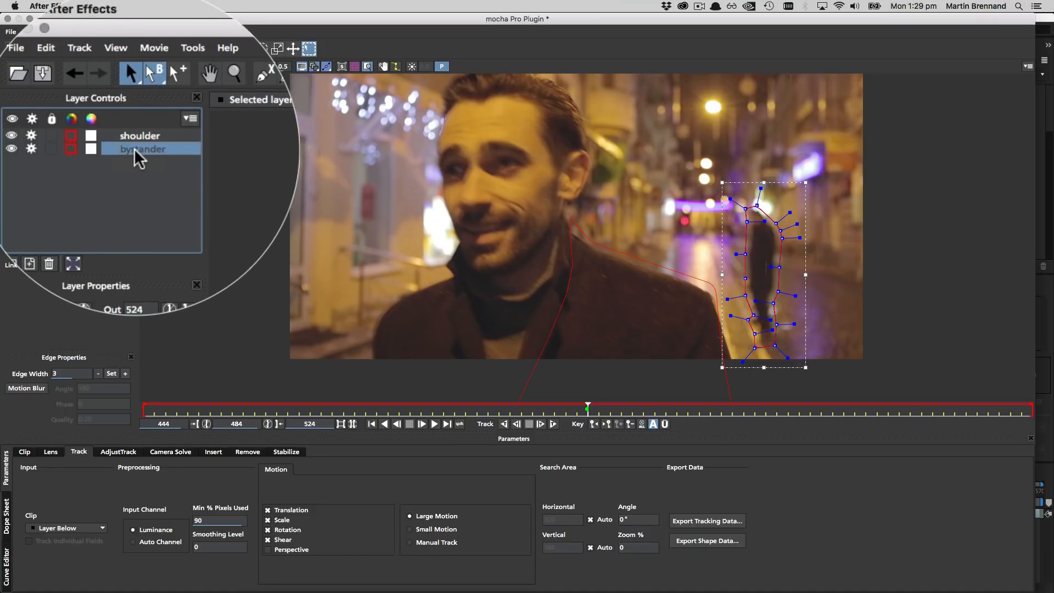
pyautogui.click(140, 135)
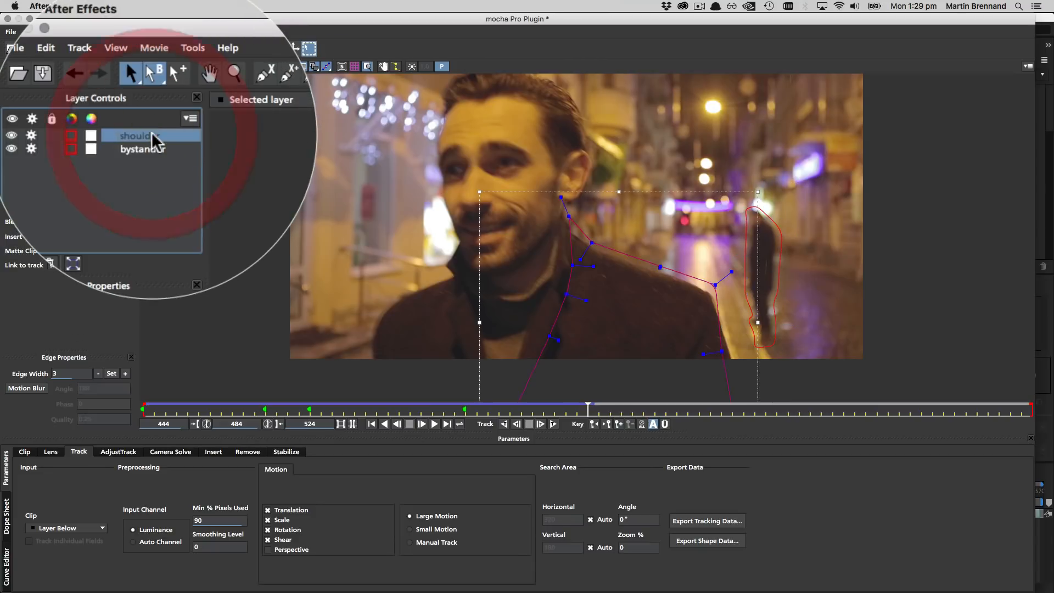
pyautogui.click(128, 149)
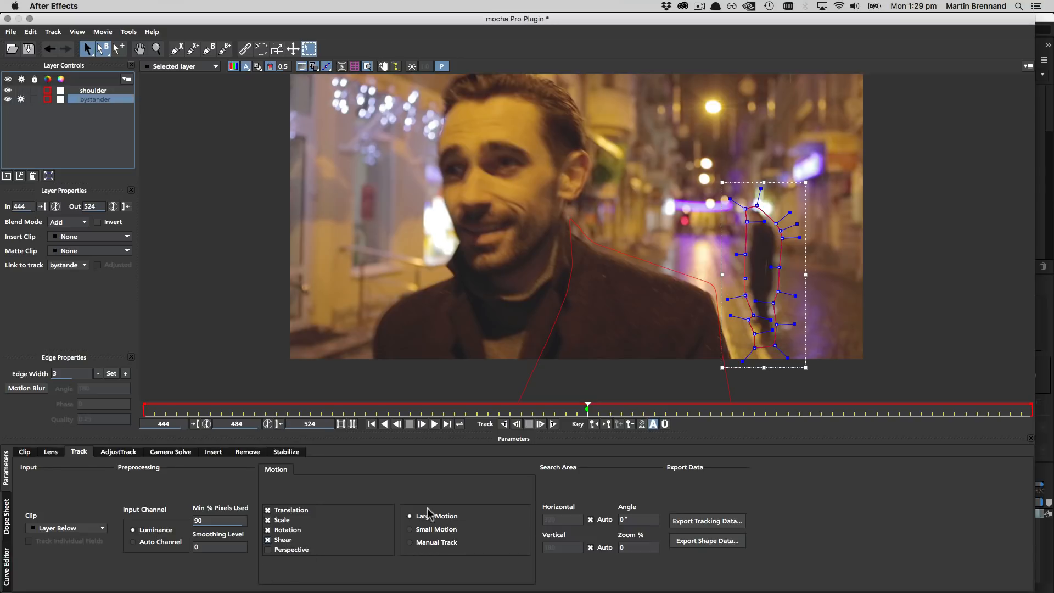
pyautogui.moveTo(507, 423)
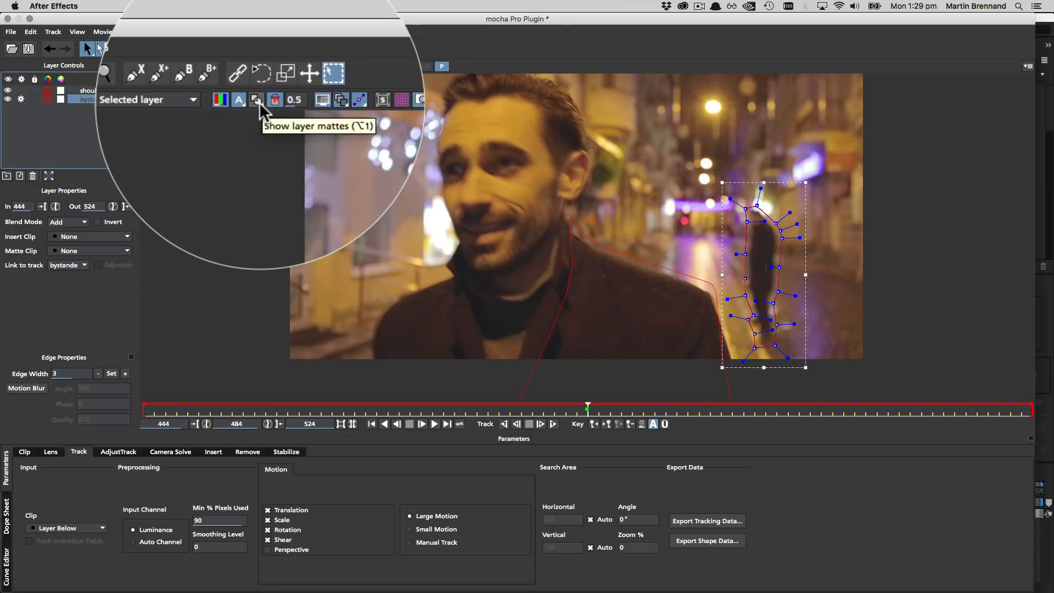
pyautogui.click(255, 100)
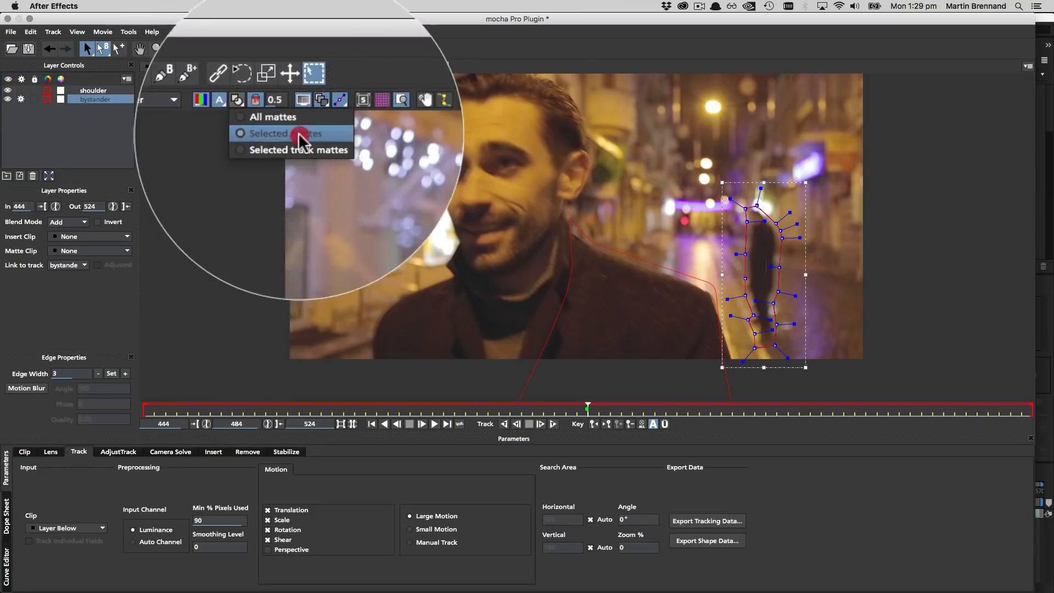
pyautogui.click(290, 133)
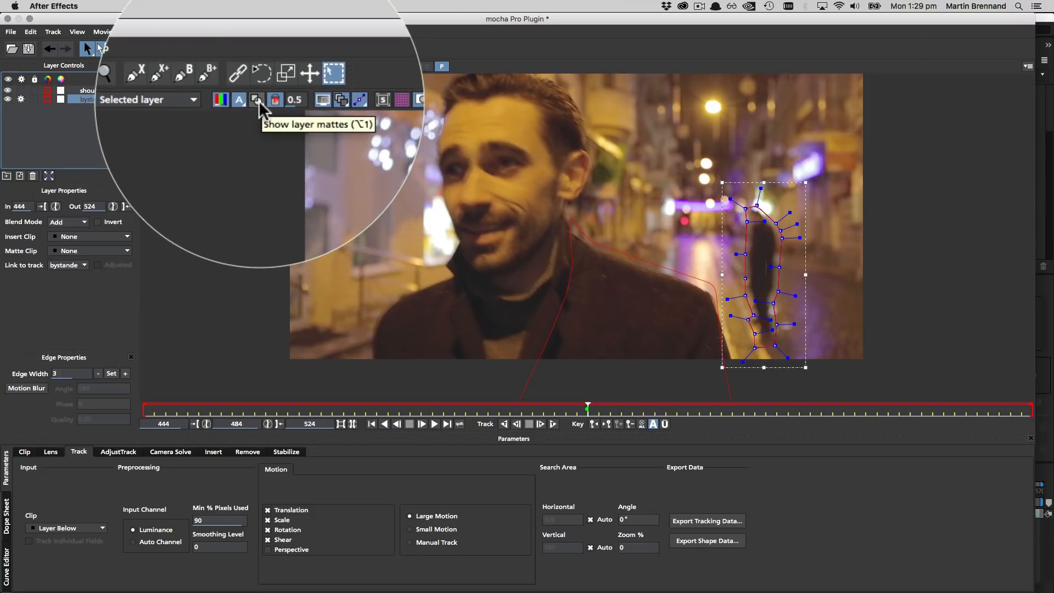
# Turn on matte display and track the bystander shape forward
pyautogui.click(257, 99)
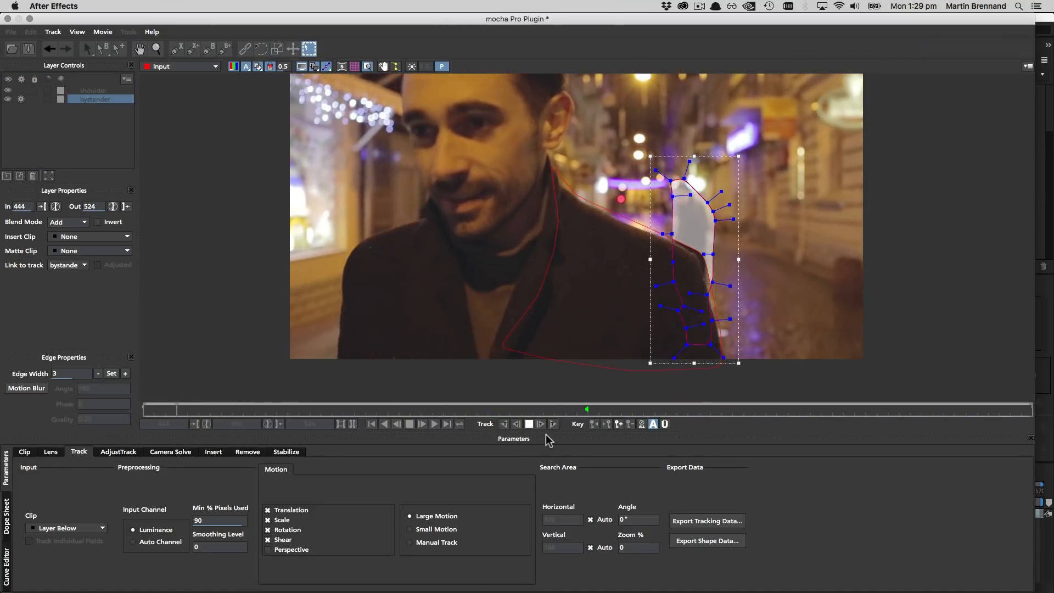
pyautogui.click(554, 424)
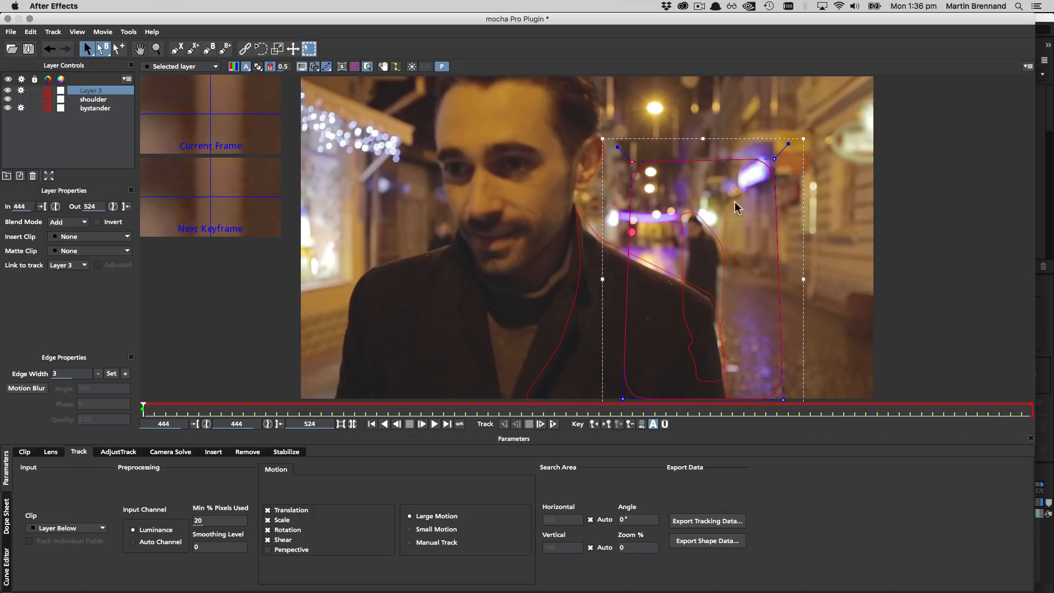
pyautogui.moveTo(749, 308)
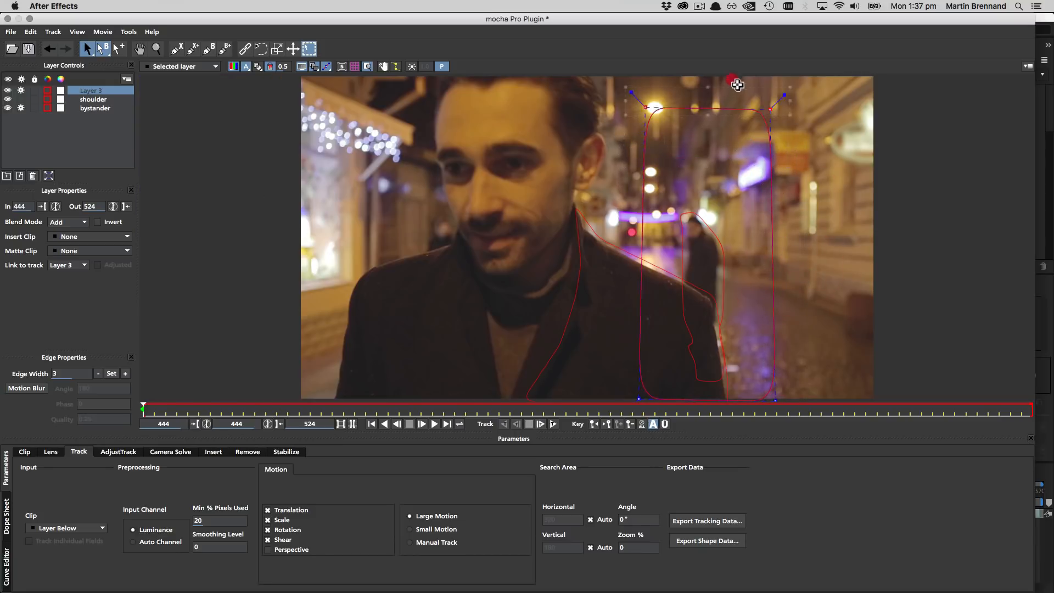
# Stretch Layer 3's background shape up so it reaches the top of the frame
pyautogui.moveTo(737, 84); pyautogui.dragTo(706, 104)
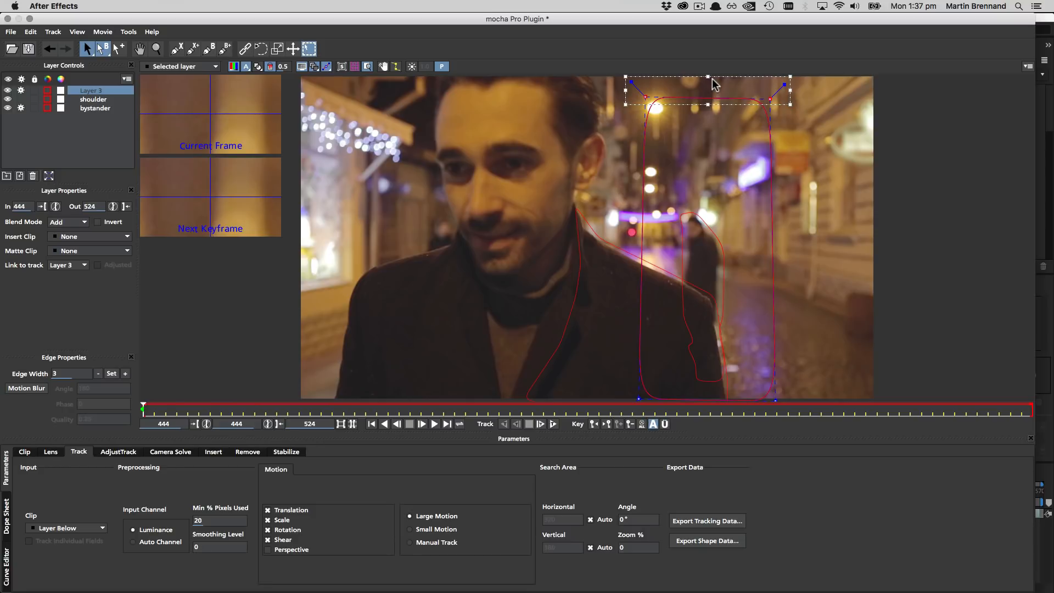
pyautogui.moveTo(677, 252)
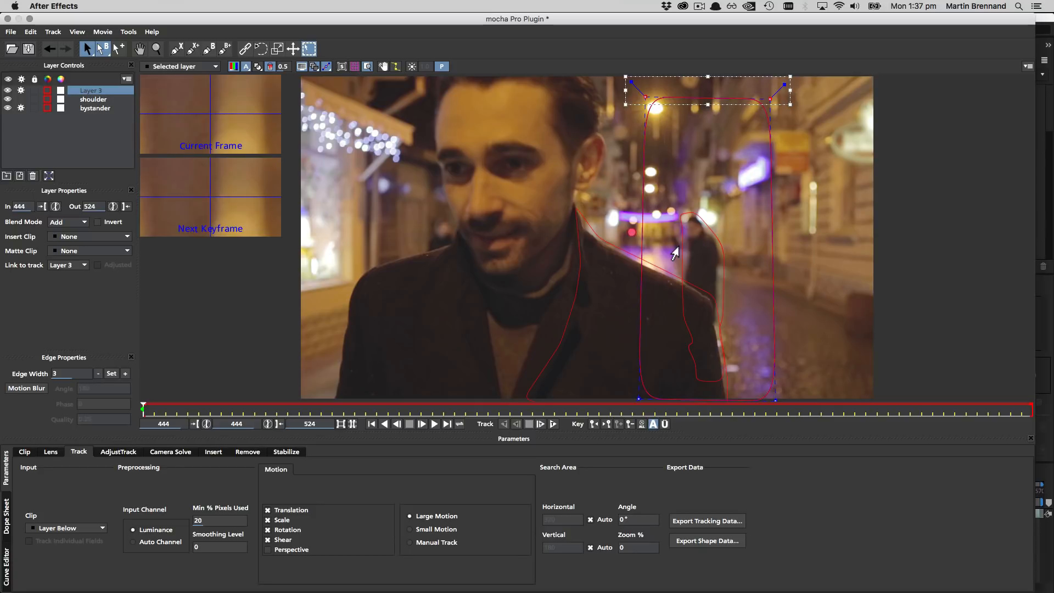
pyautogui.moveTo(695, 245)
pyautogui.write('BGD')
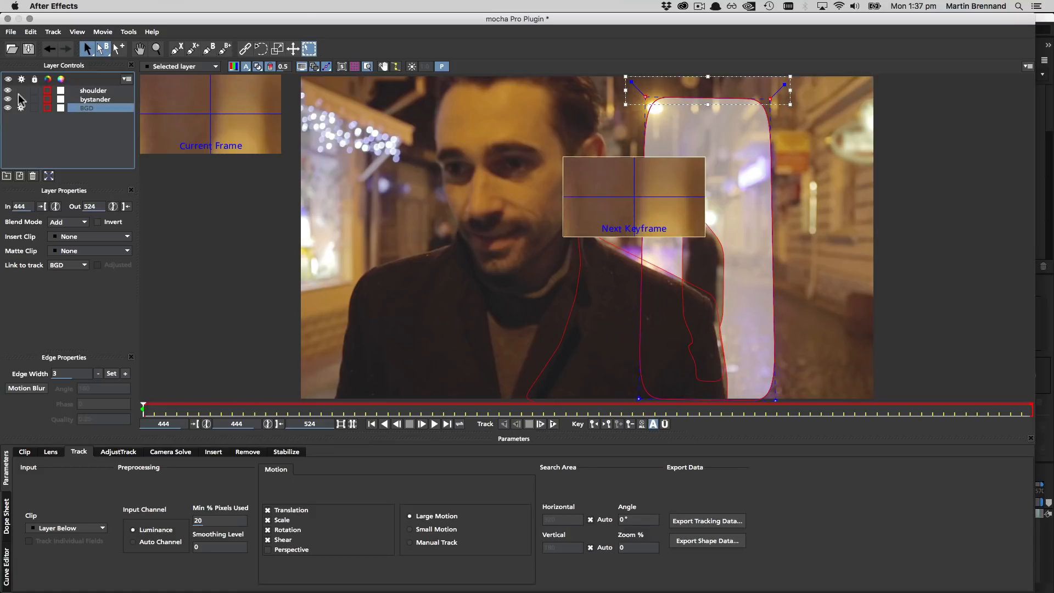
# Set BGD's Min % Pixels Used to 90 and start tracking forward
pyautogui.click(215, 520)
pyautogui.write('90')
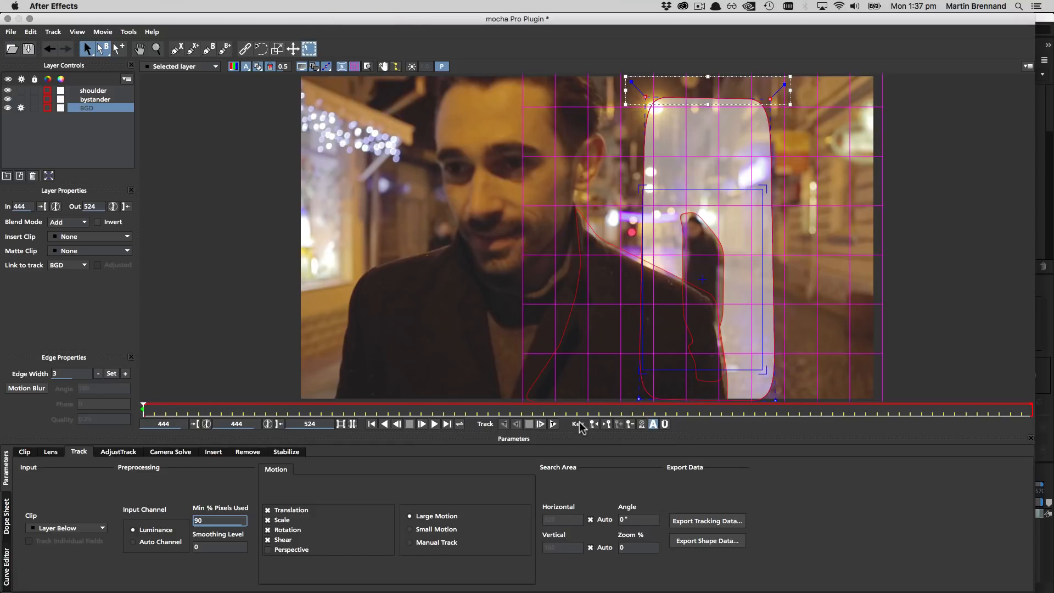
pyautogui.click(542, 423)
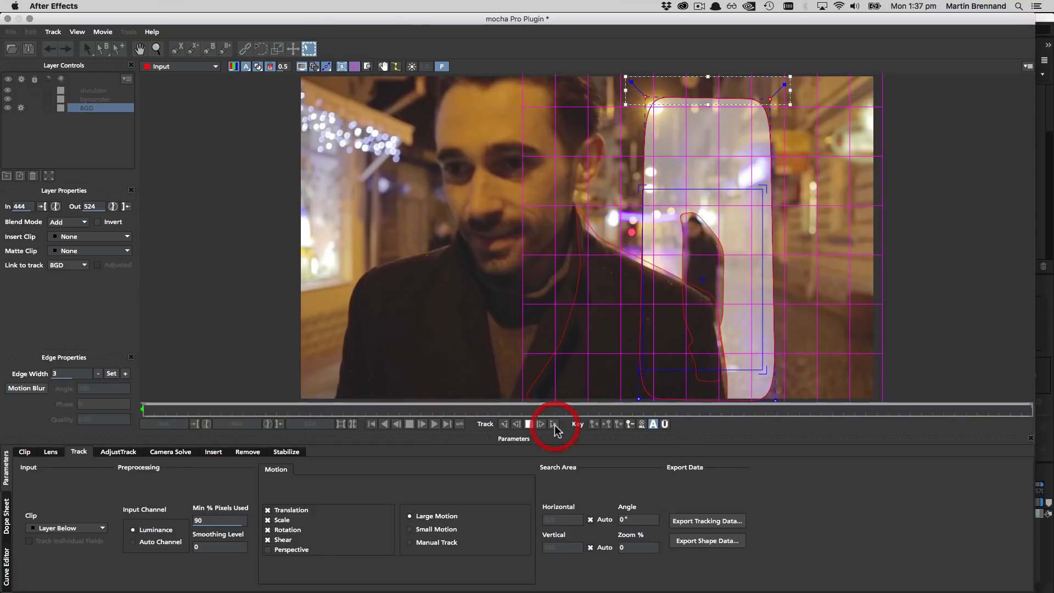
# Track BGD forward while pulling the drifting shoulder outline back onto the jacket edge
pyautogui.click(541, 423)
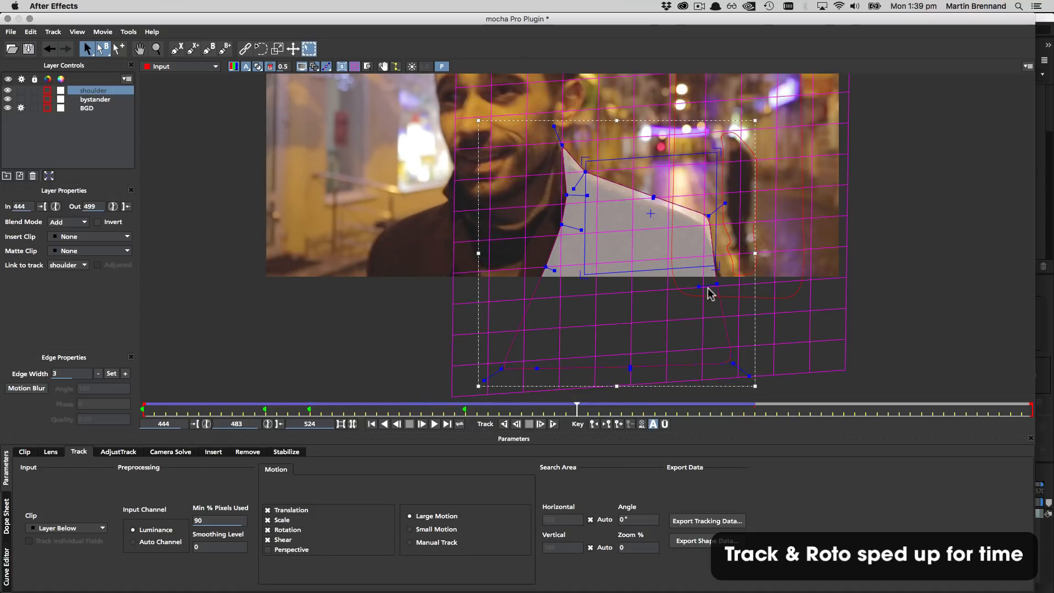
pyautogui.moveTo(576, 408); pyautogui.dragTo(644, 408)
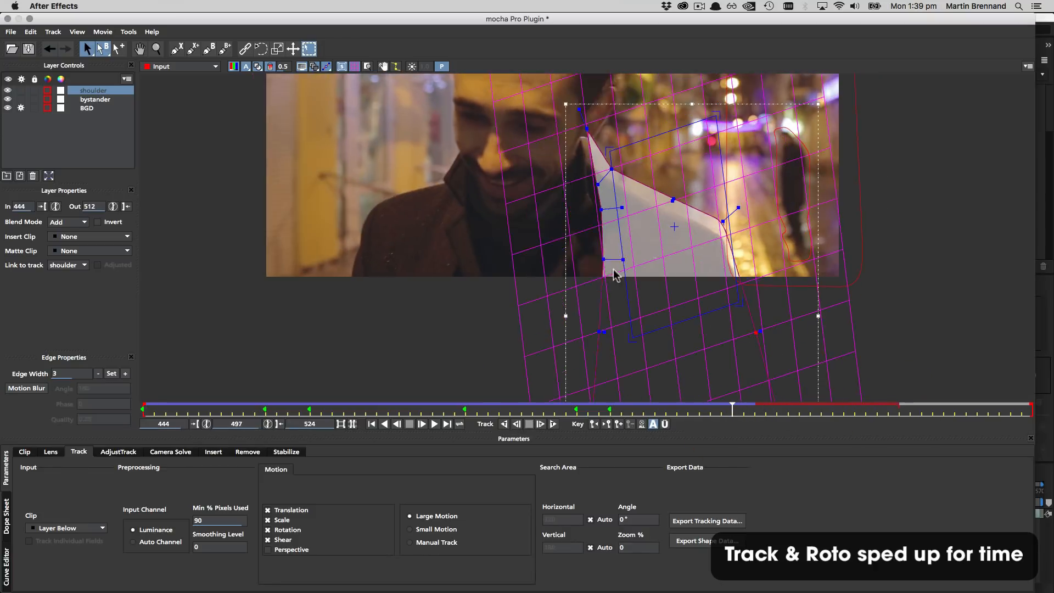
pyautogui.click(541, 423)
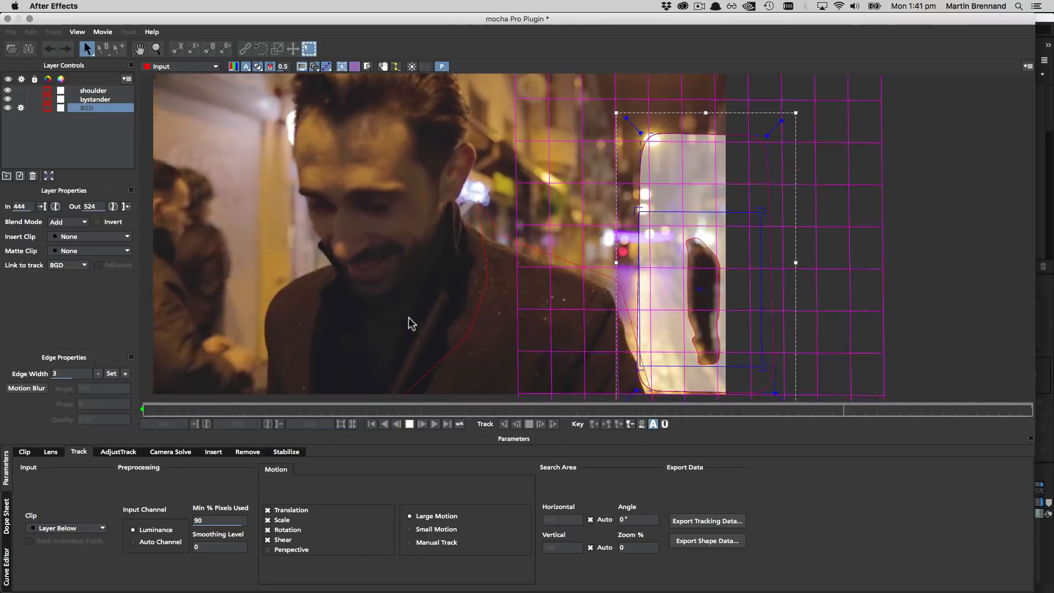
# Stop tracking, scrub to review the background track, and keyframe shoulder points across frames
pyautogui.click(410, 424)
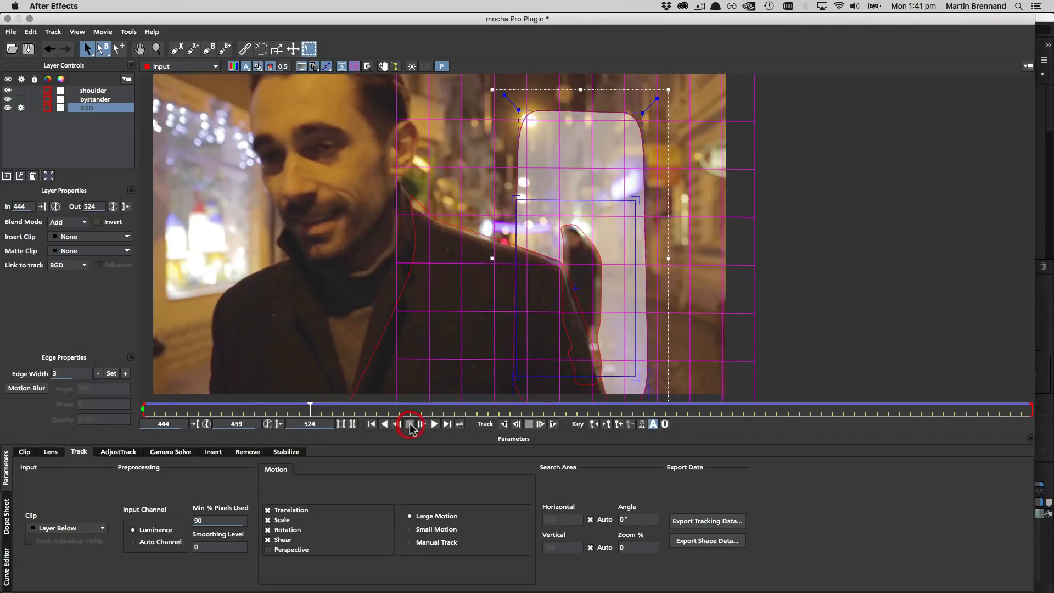
pyautogui.click(410, 423)
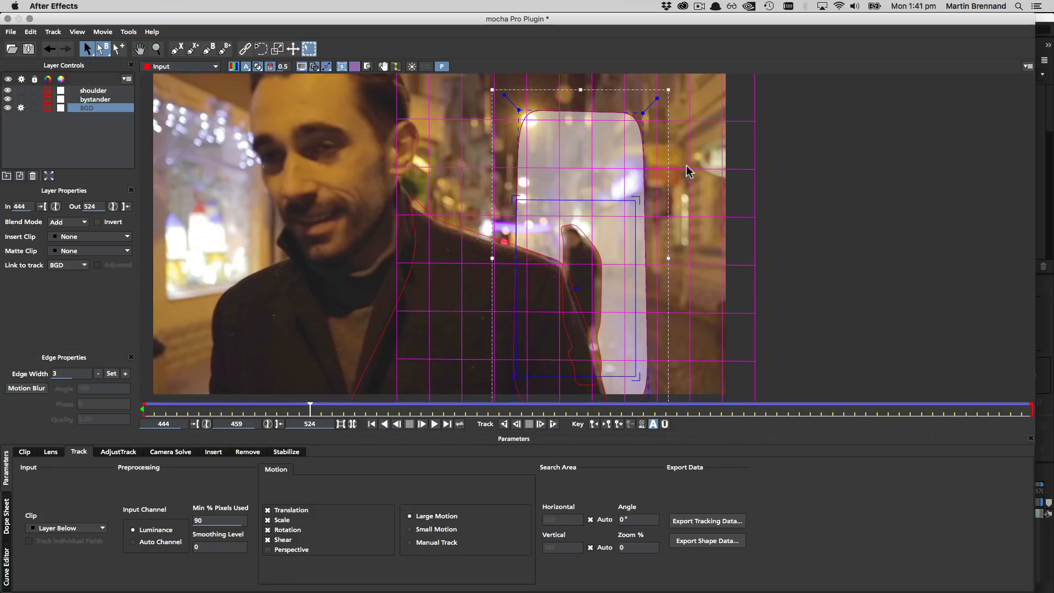
pyautogui.moveTo(350, 443)
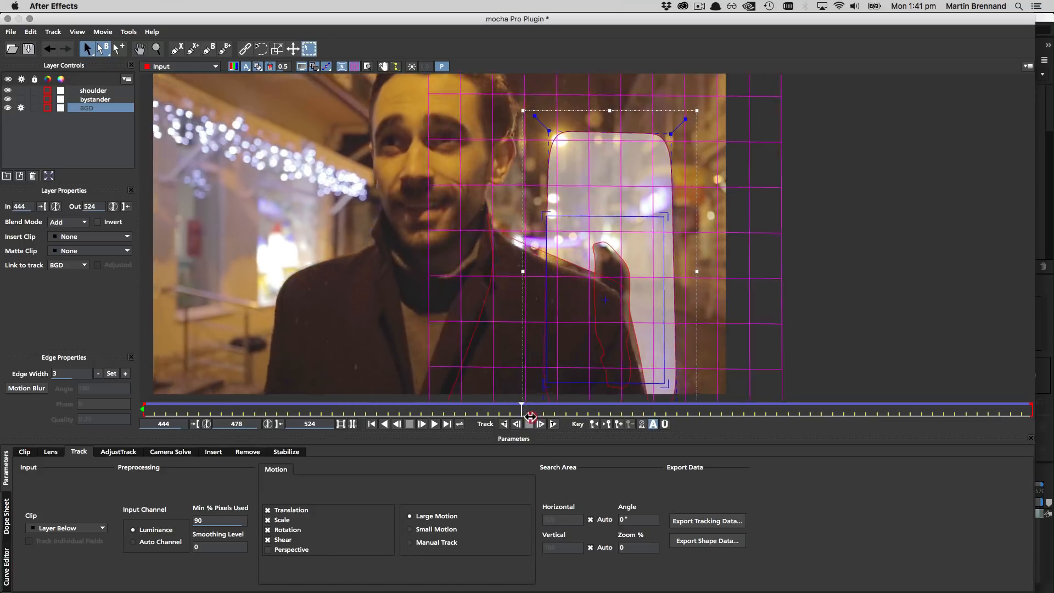
pyautogui.moveTo(523, 408); pyautogui.dragTo(799, 408)
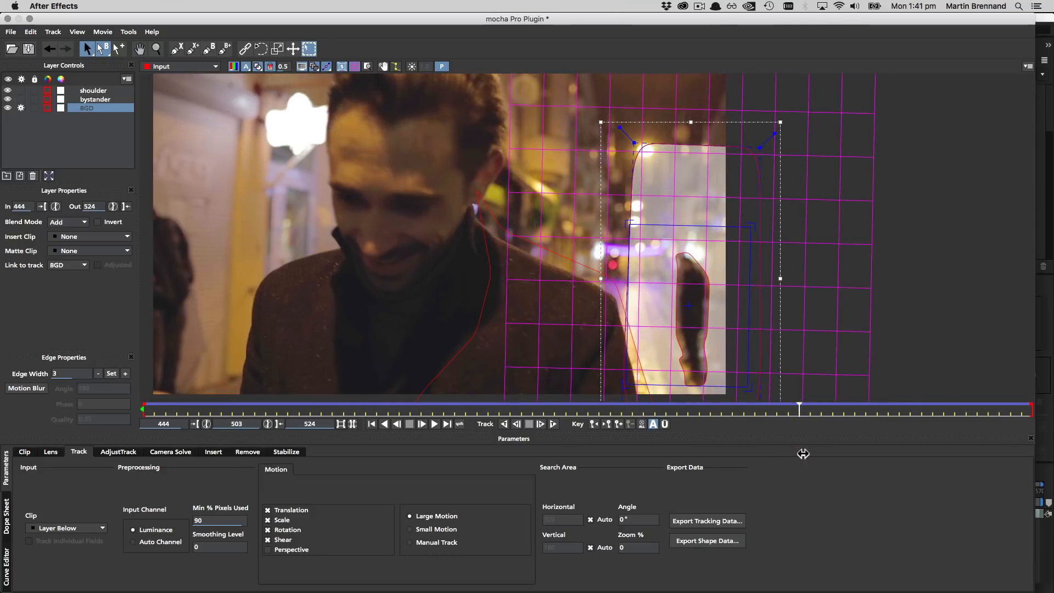
pyautogui.moveTo(799, 407); pyautogui.dragTo(211, 408)
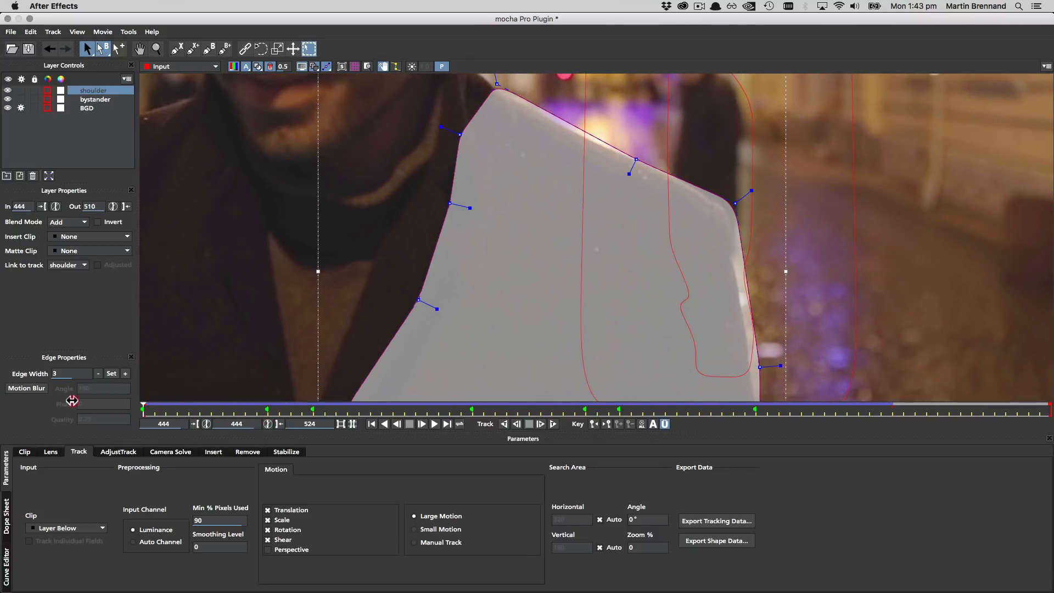
pyautogui.moveTo(572, 125)
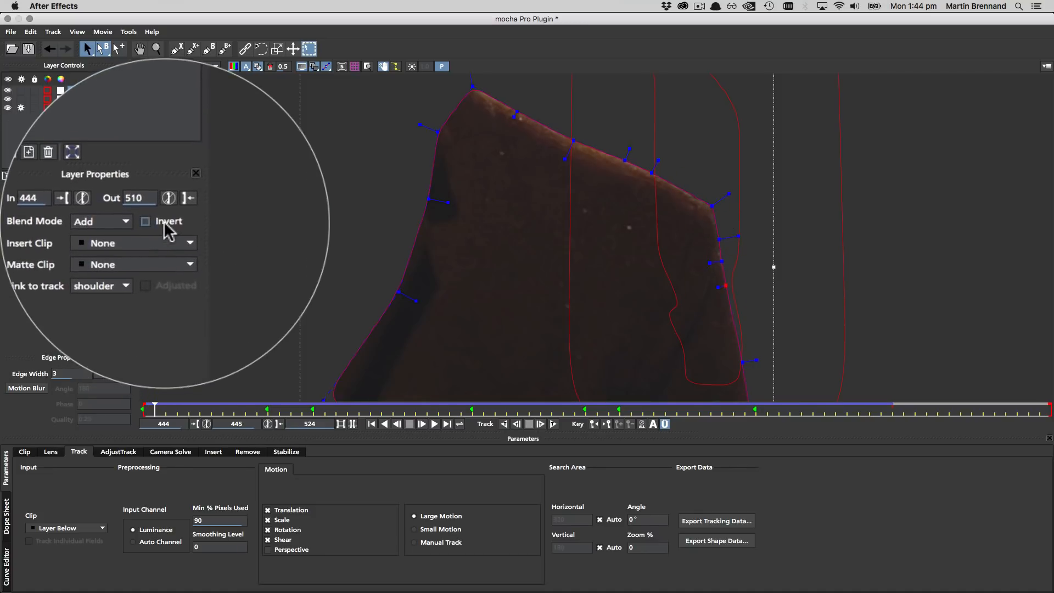
pyautogui.click(145, 222)
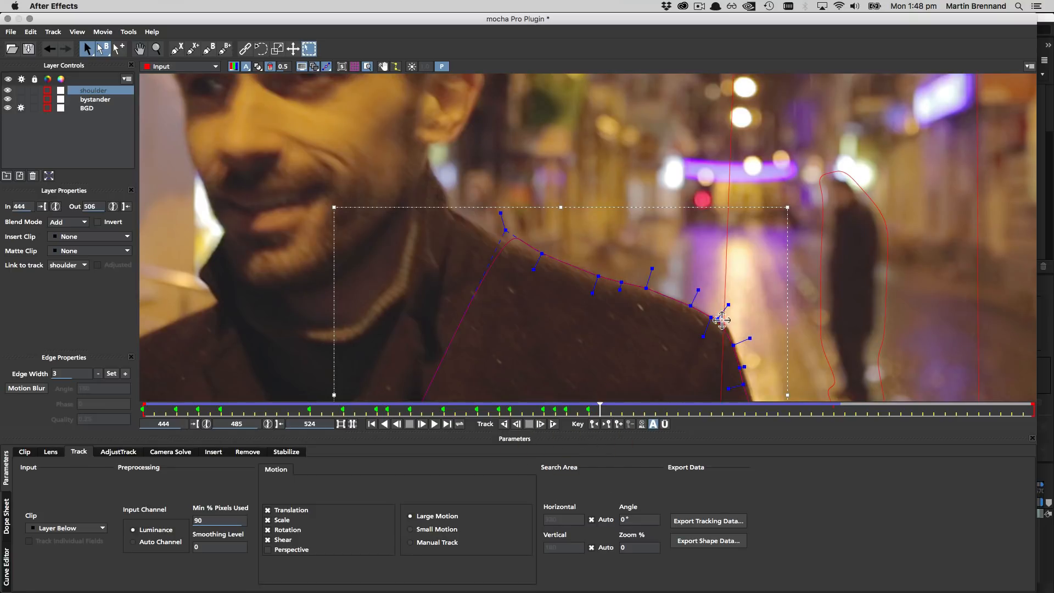
pyautogui.click(96, 99)
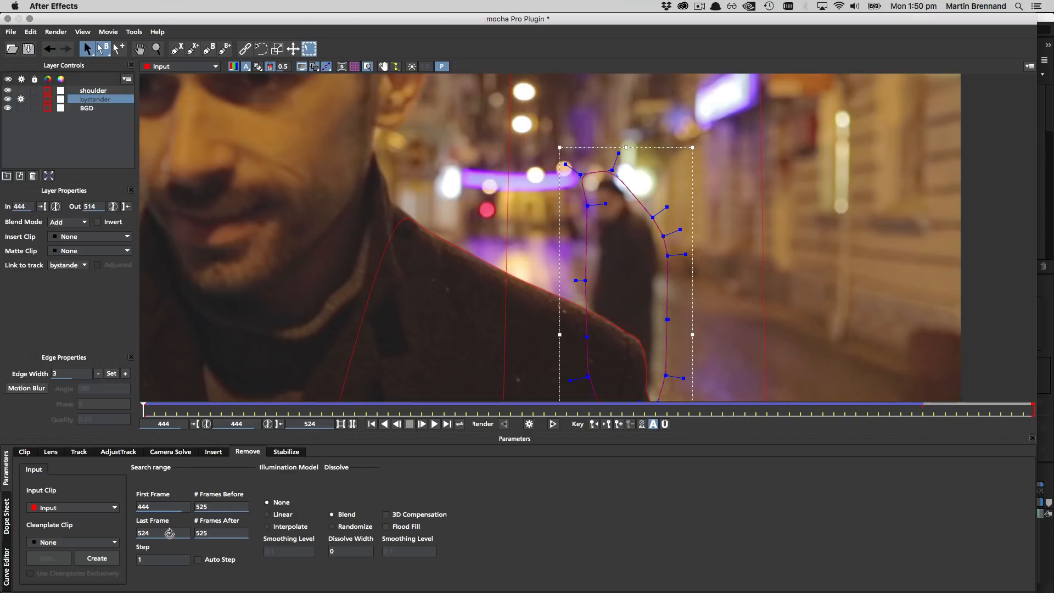
# Enable Auto Step, set 100 frames before and after, and review the bystander shape
pyautogui.click(158, 533)
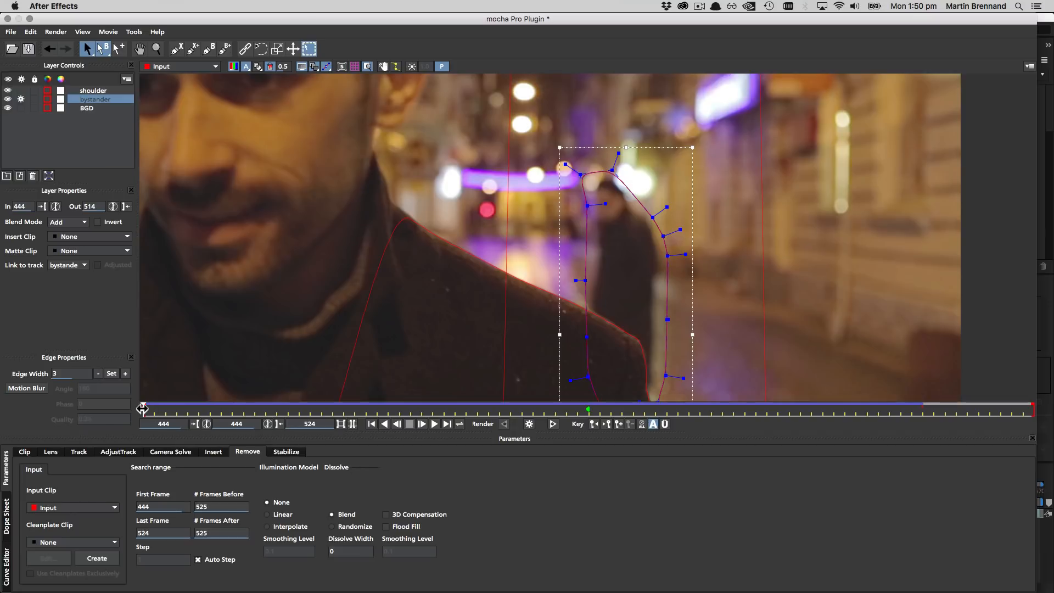
pyautogui.moveTo(177, 423)
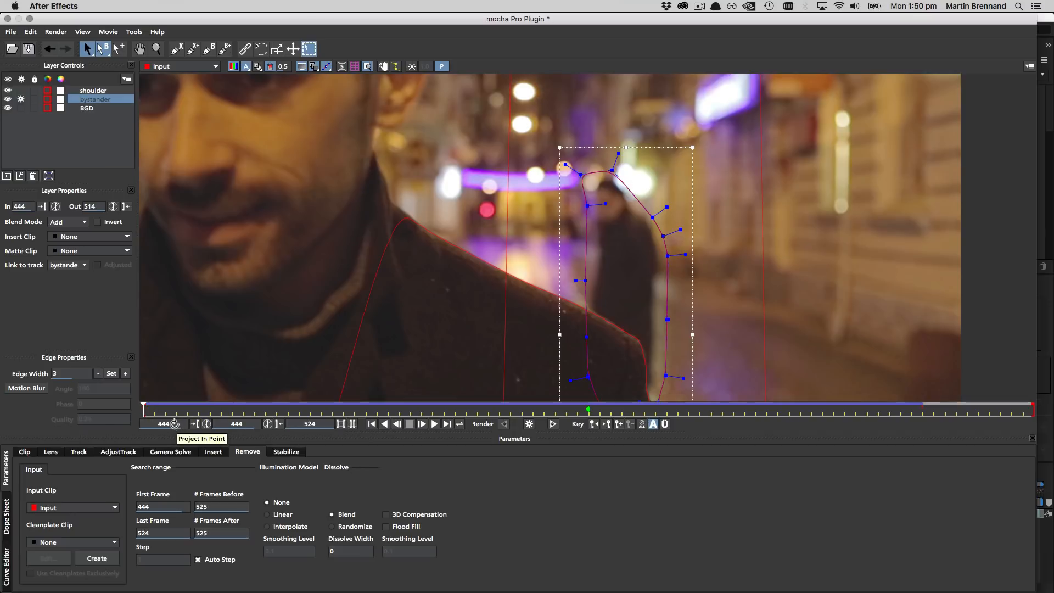
pyautogui.moveTo(312, 423)
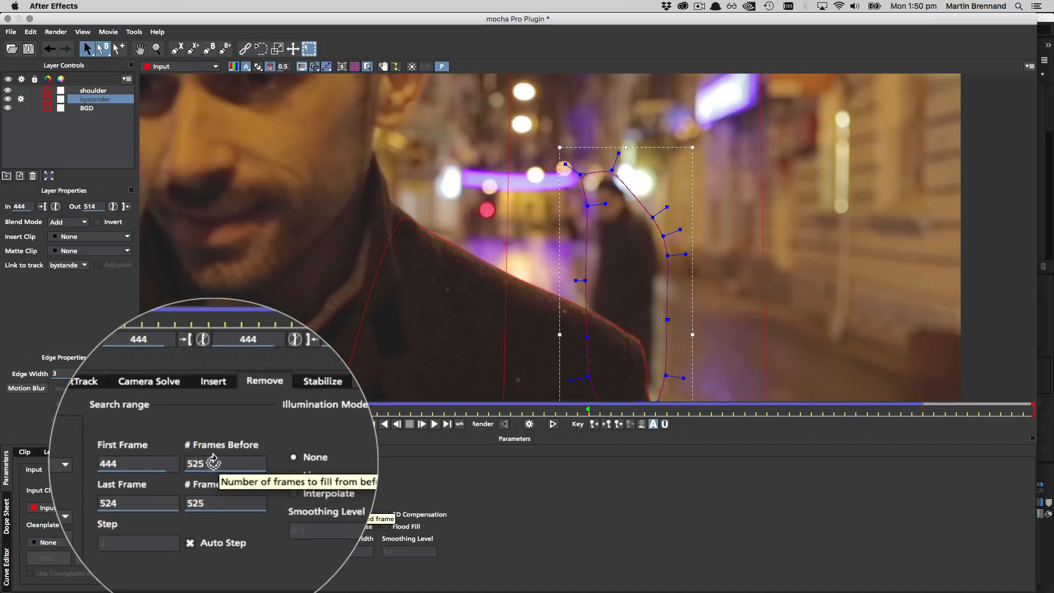
pyautogui.write('100')
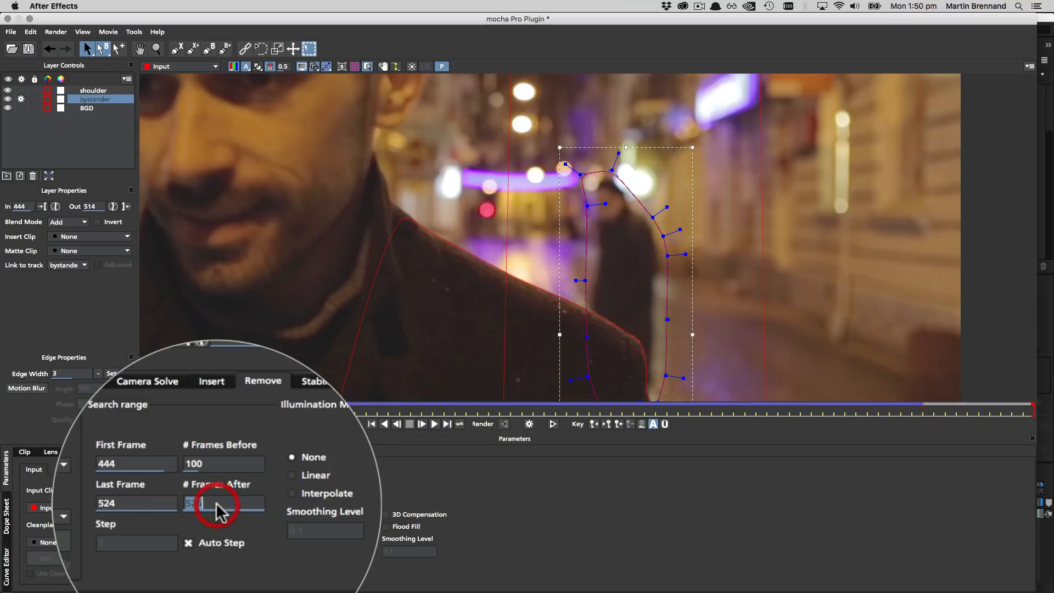
pyautogui.write('100')
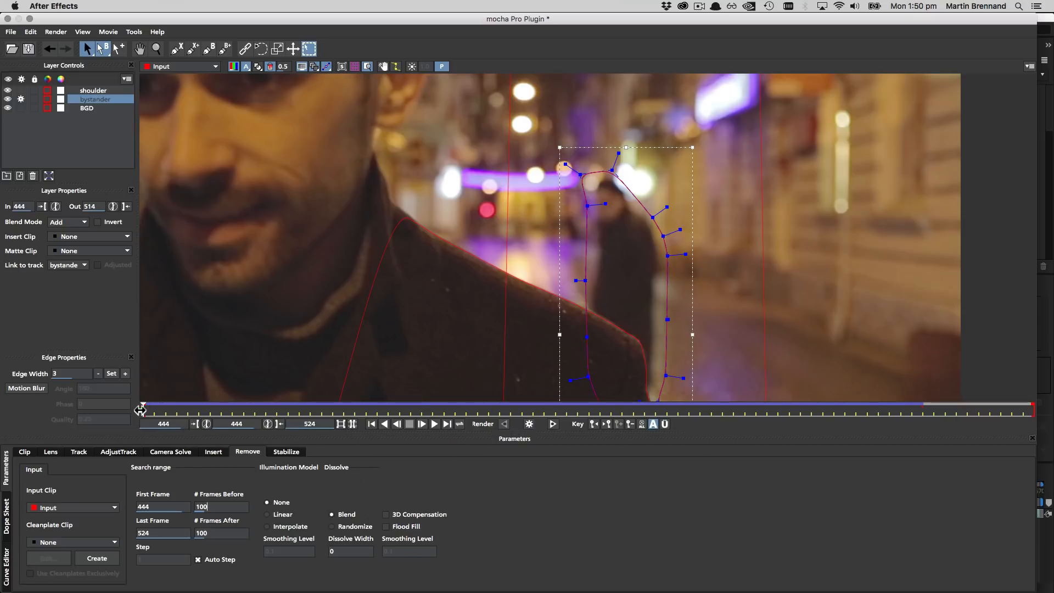
pyautogui.moveTo(143, 408); pyautogui.dragTo(467, 408)
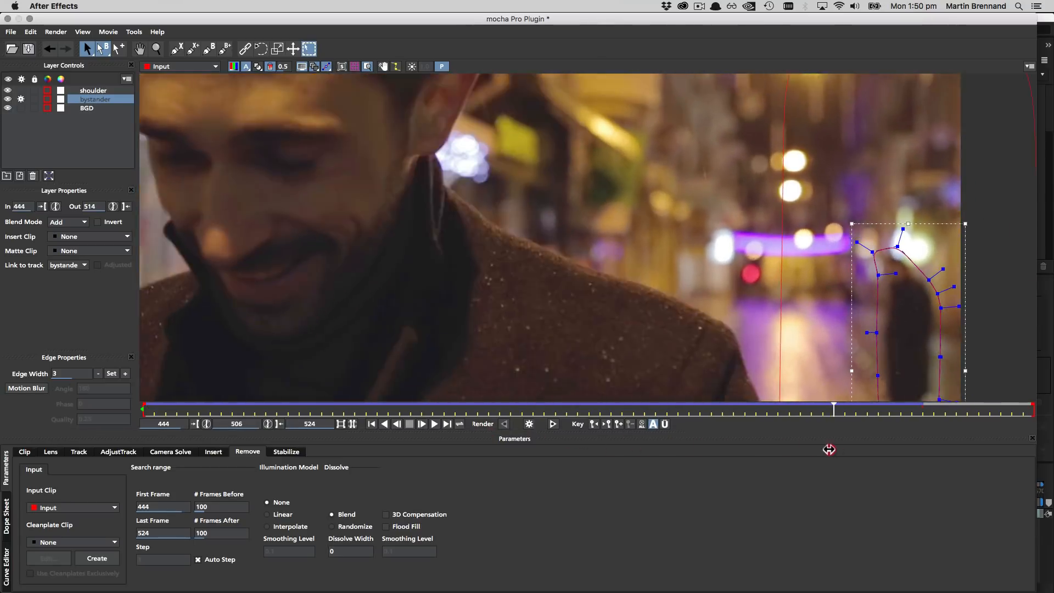
# Scrub to a suitable frame and create a clean plate for painting in Photoshop
pyautogui.moveTo(834, 407); pyautogui.dragTo(466, 406)
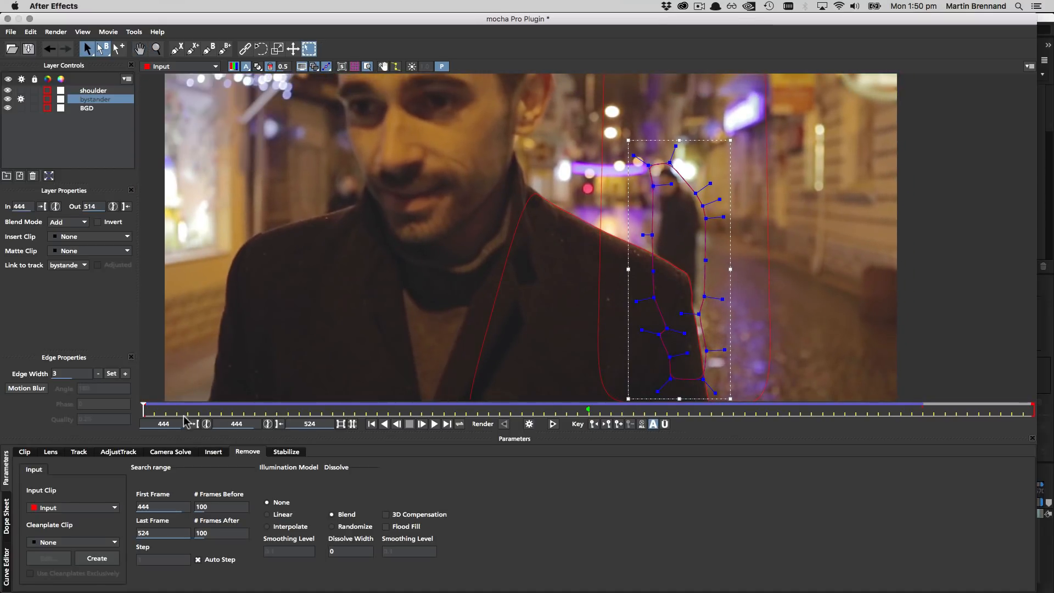
pyautogui.moveTo(143, 408); pyautogui.dragTo(297, 408)
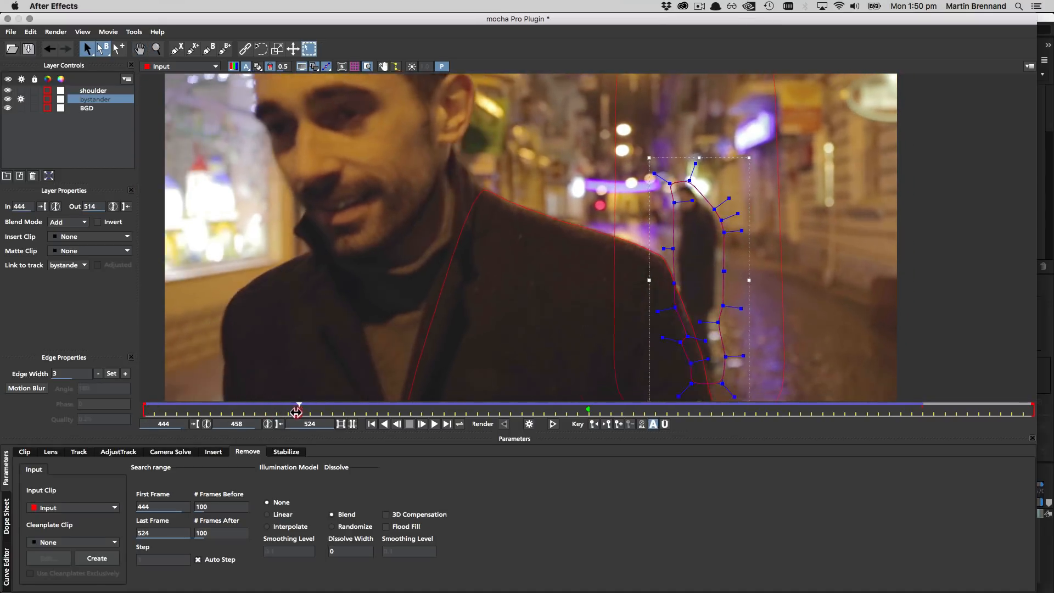
pyautogui.moveTo(299, 408); pyautogui.dragTo(255, 408)
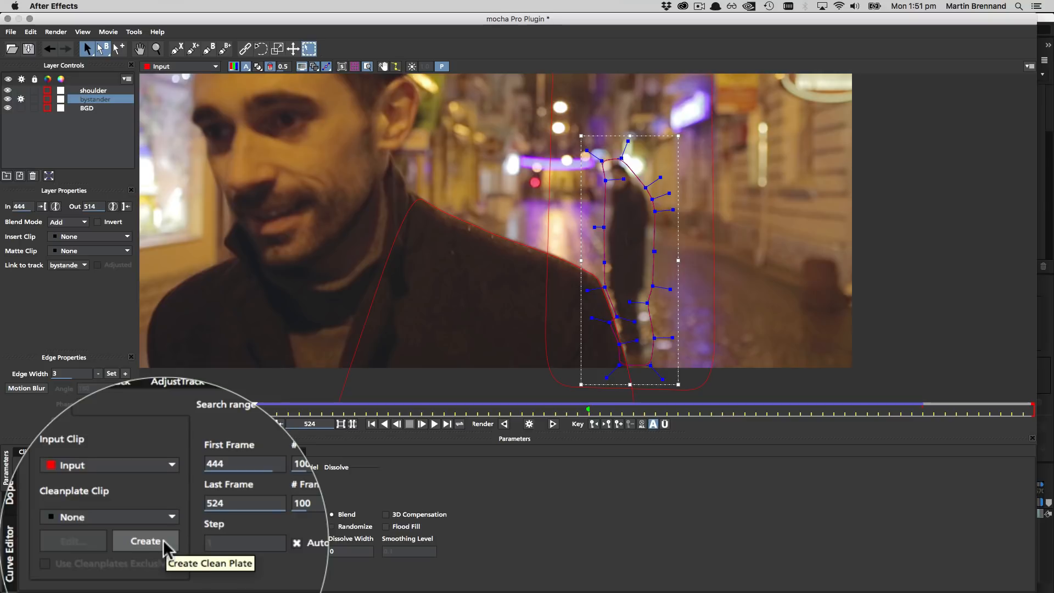
pyautogui.click(145, 541)
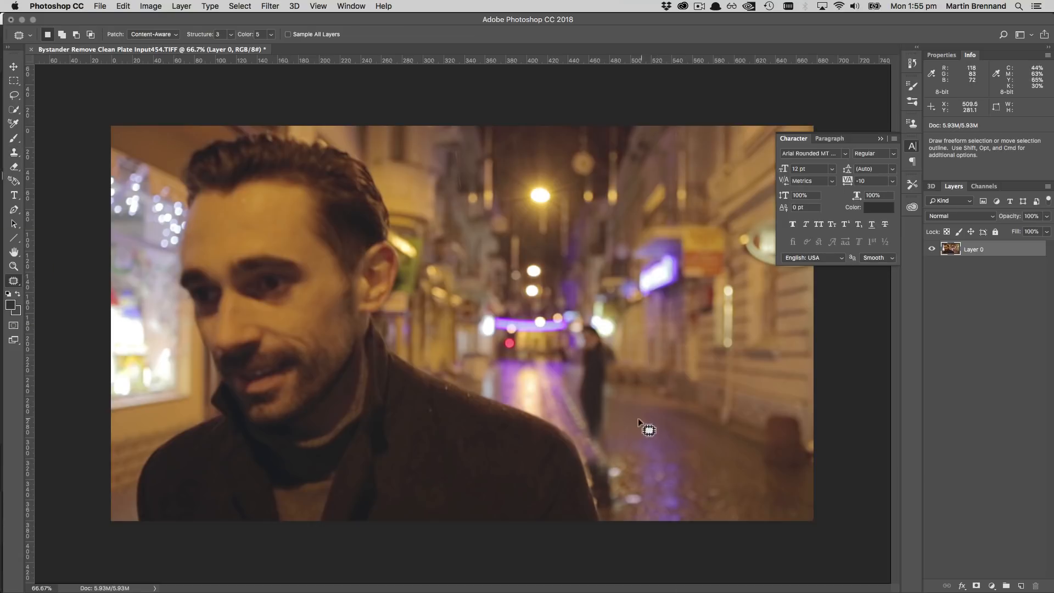
# Patch the bystander out of frame 454 with the Content-Aware Patch tool
pyautogui.moveTo(647, 429); pyautogui.dragTo(622, 497)
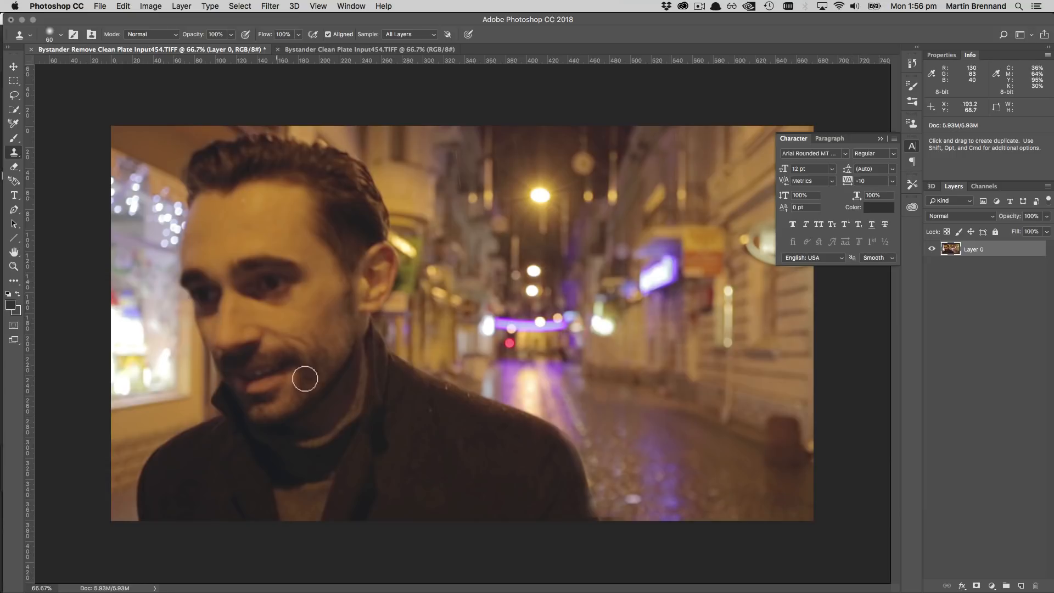
pyautogui.moveTo(632, 514)
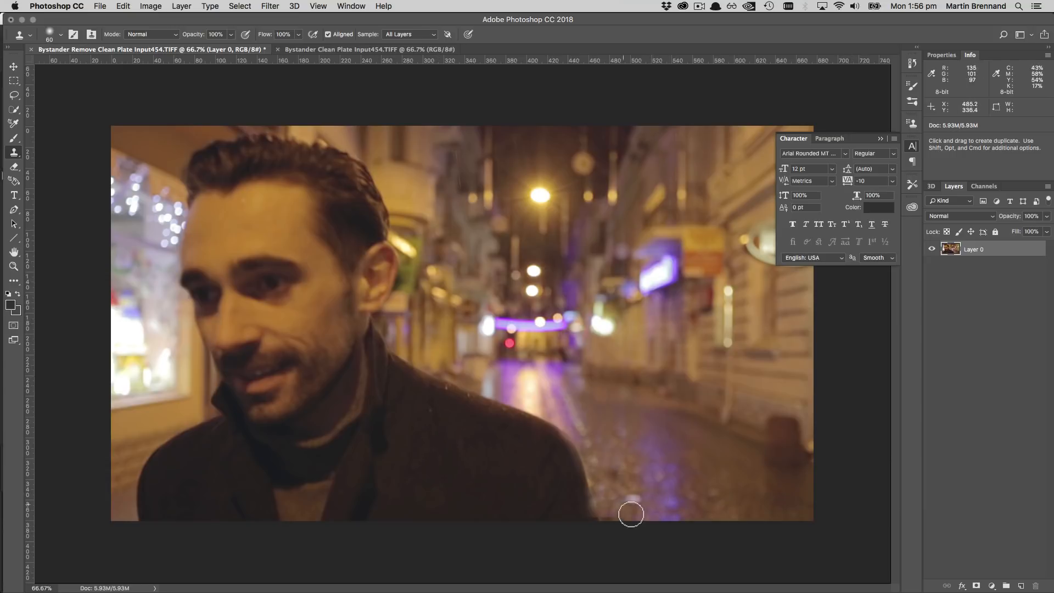
pyautogui.moveTo(656, 488)
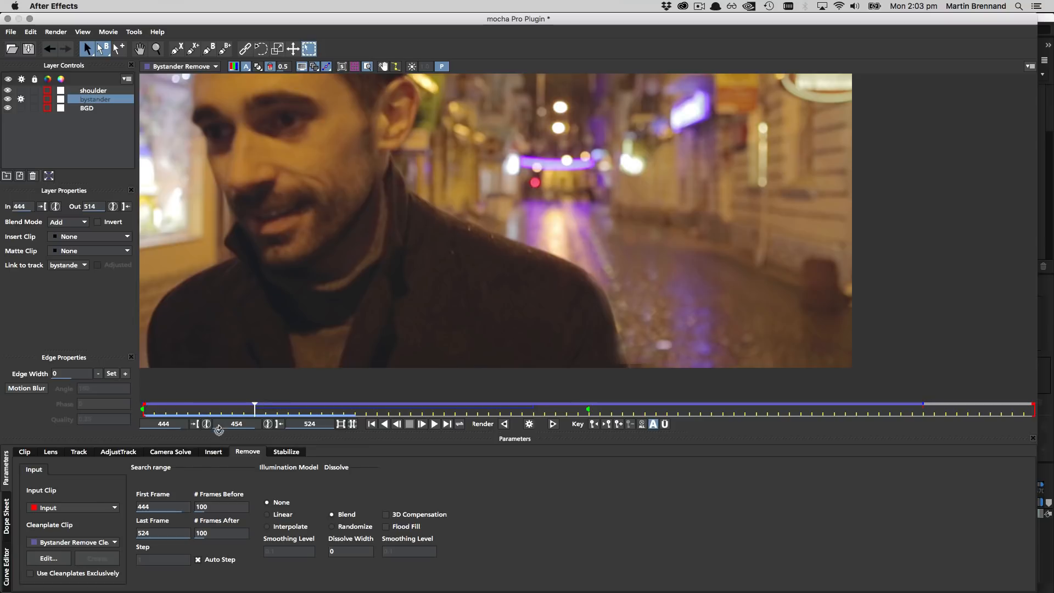
# Confirm the painted frame 454 clean plate and enable Use Cleanplates Exclusively
pyautogui.click(48, 557)
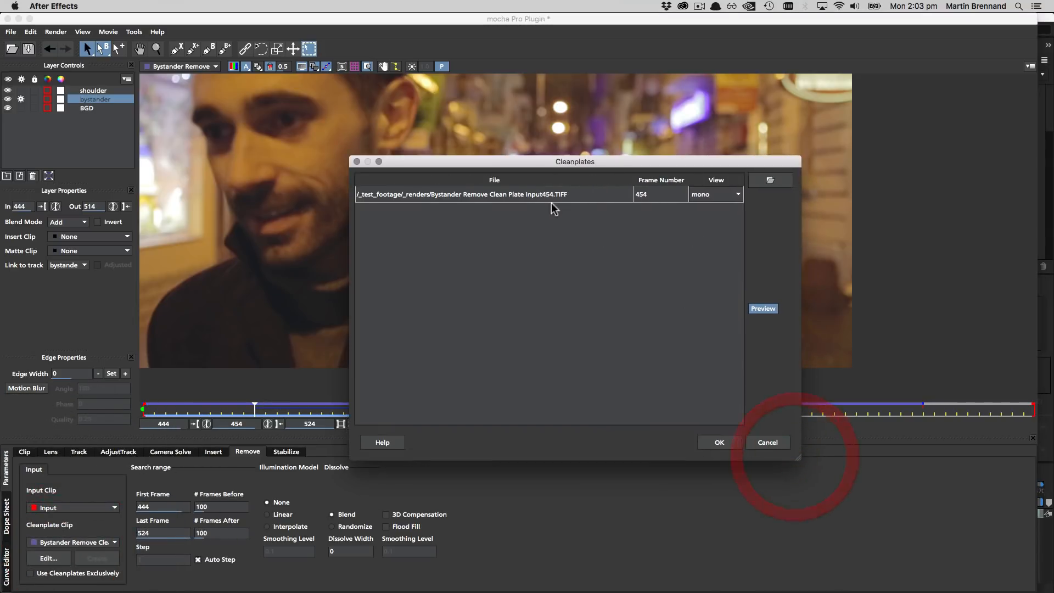
pyautogui.moveTo(672, 209)
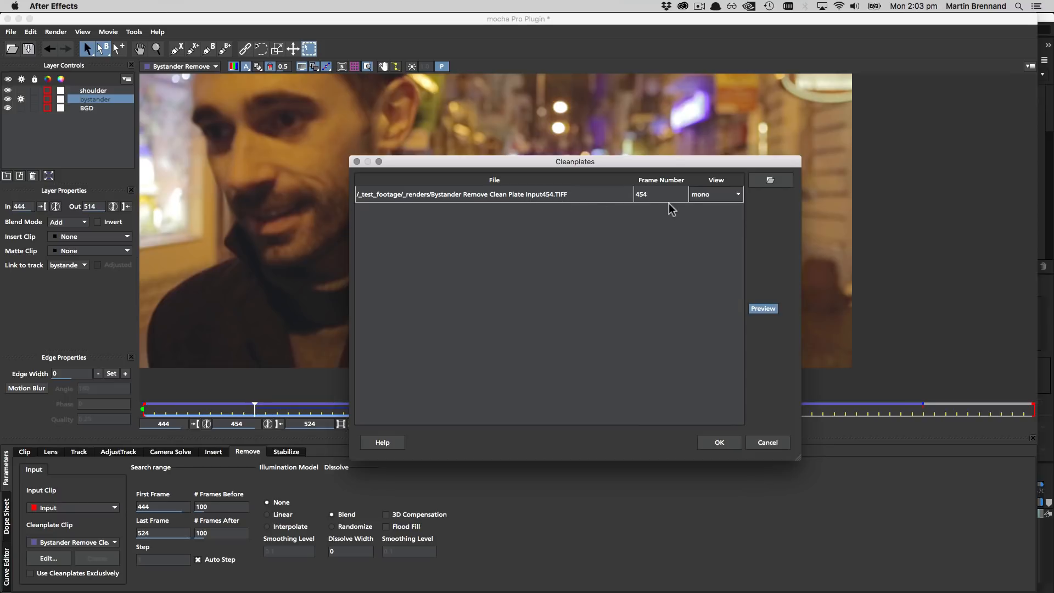
pyautogui.click(720, 443)
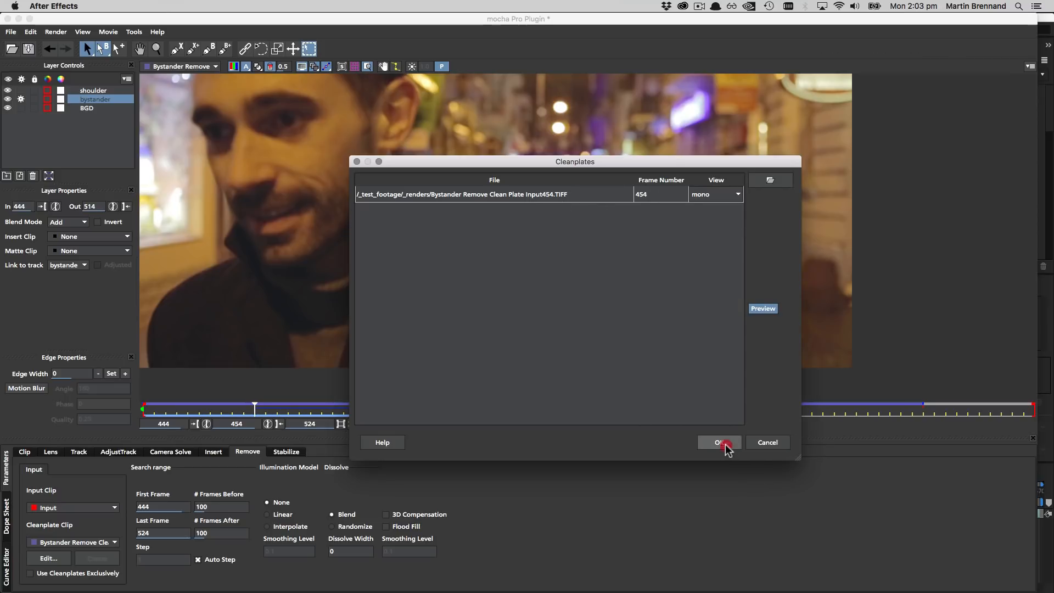
pyautogui.click(719, 442)
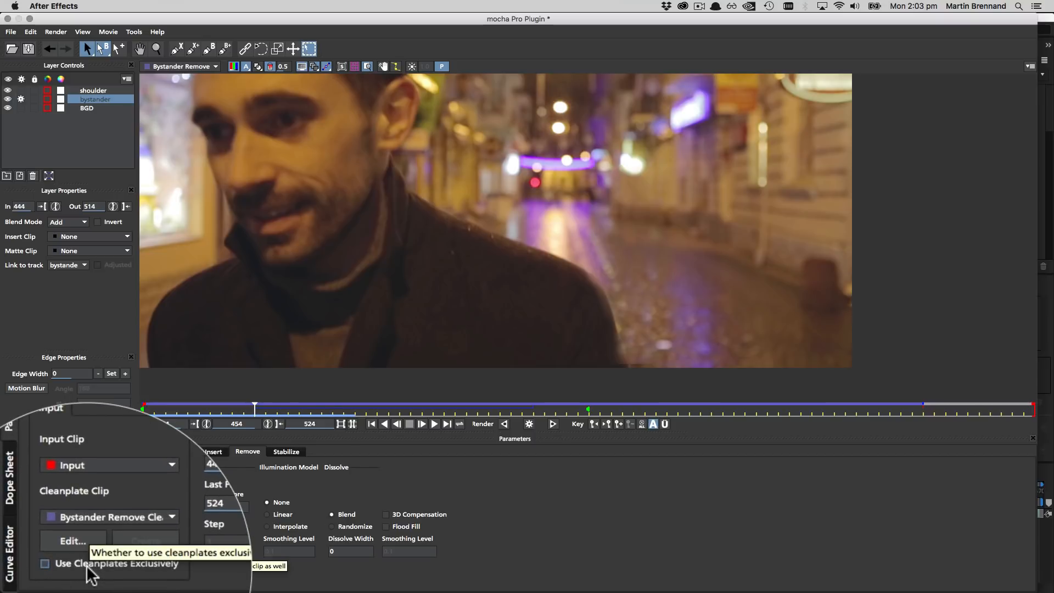
pyautogui.click(44, 564)
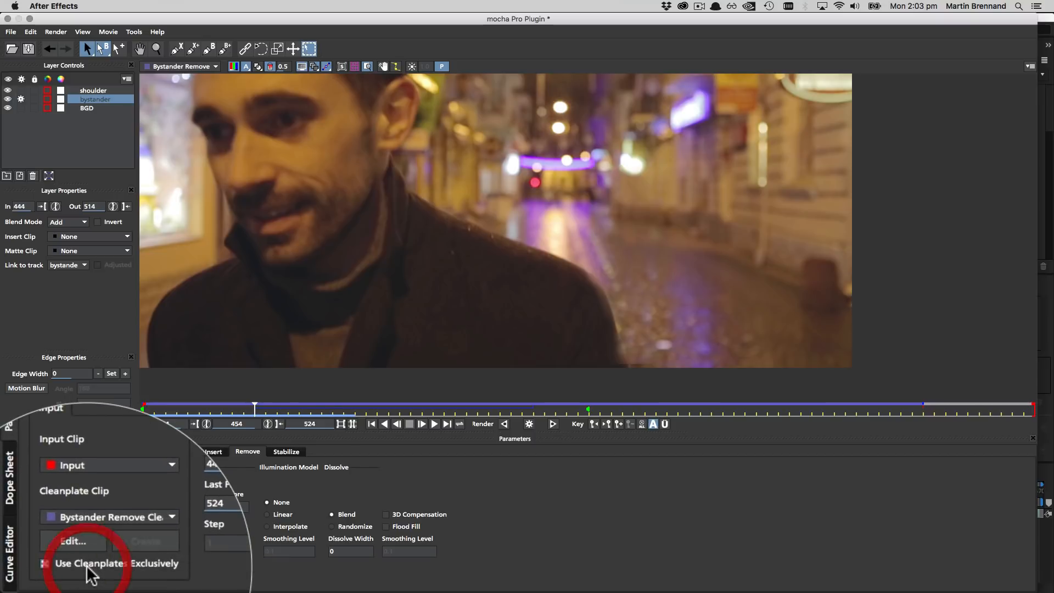
pyautogui.click(45, 563)
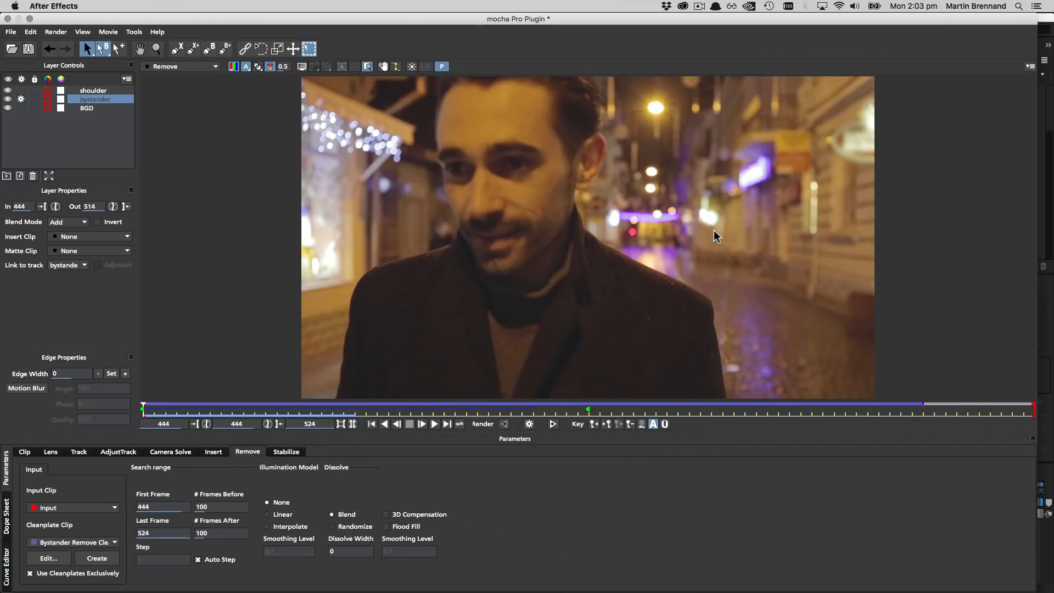
pyautogui.moveTo(730, 308)
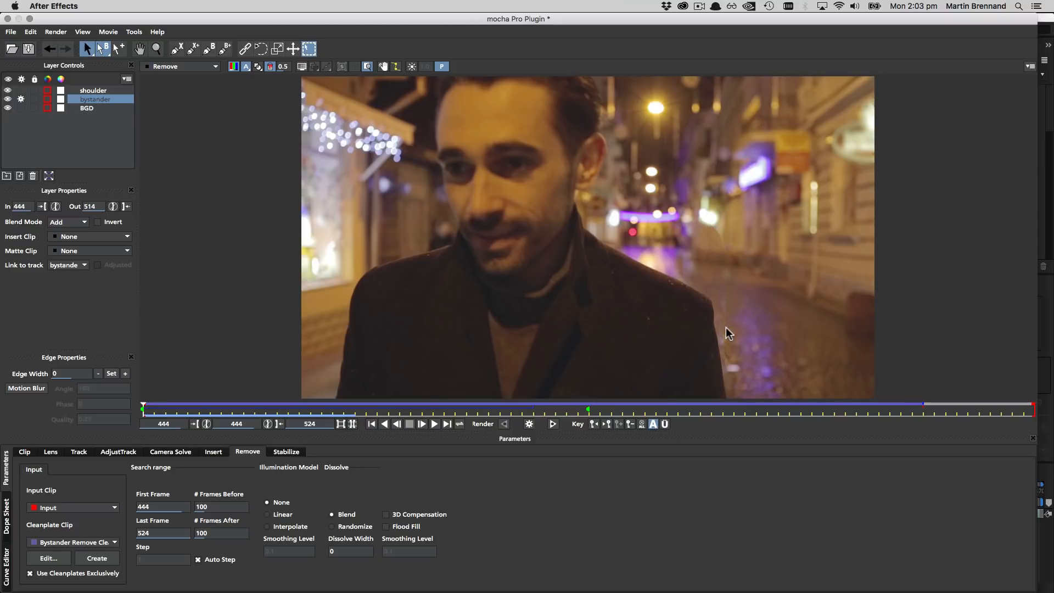
# Toggle layer outlines on and back off to check the mask at frame 444
pyautogui.click(302, 67)
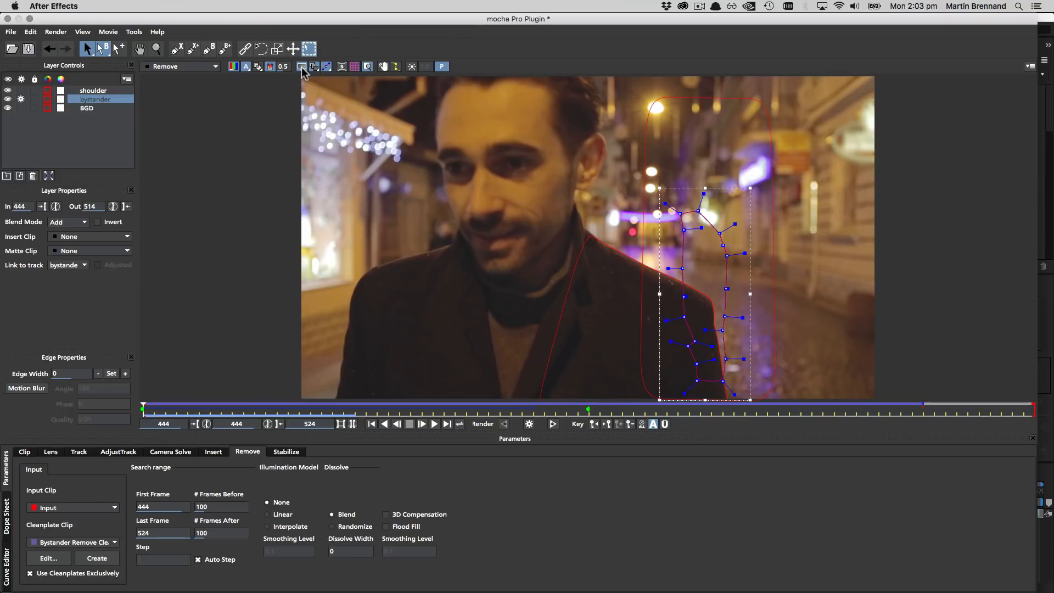
pyautogui.click(302, 66)
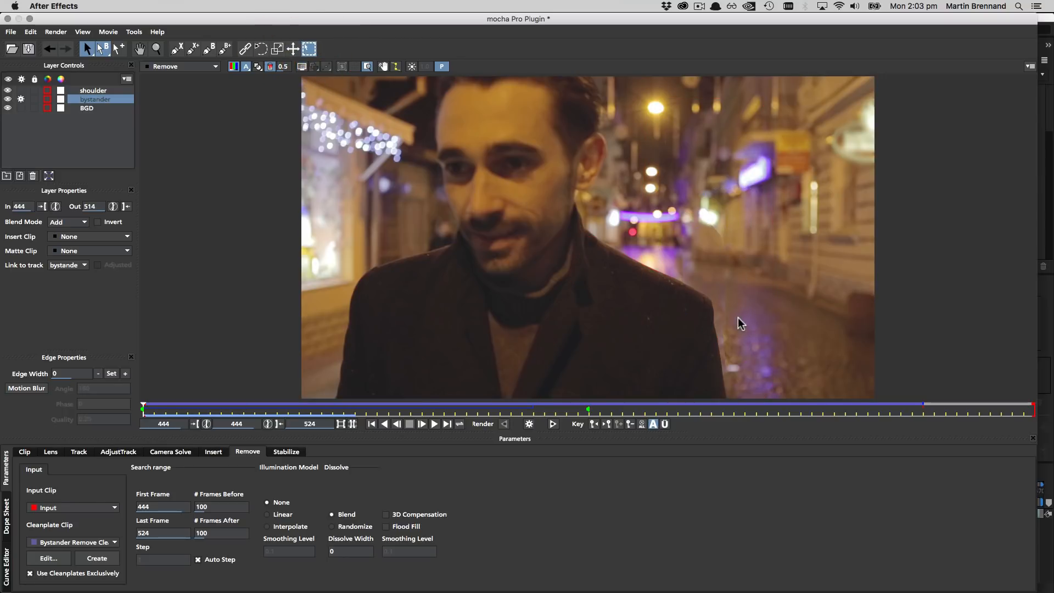
pyautogui.moveTo(730, 264)
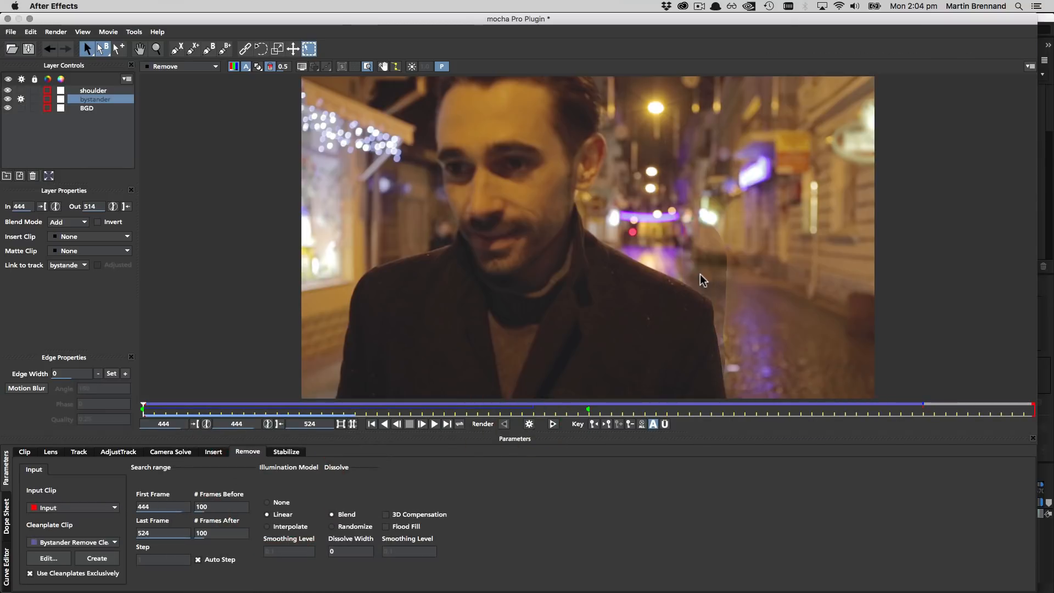
pyautogui.moveTo(707, 264)
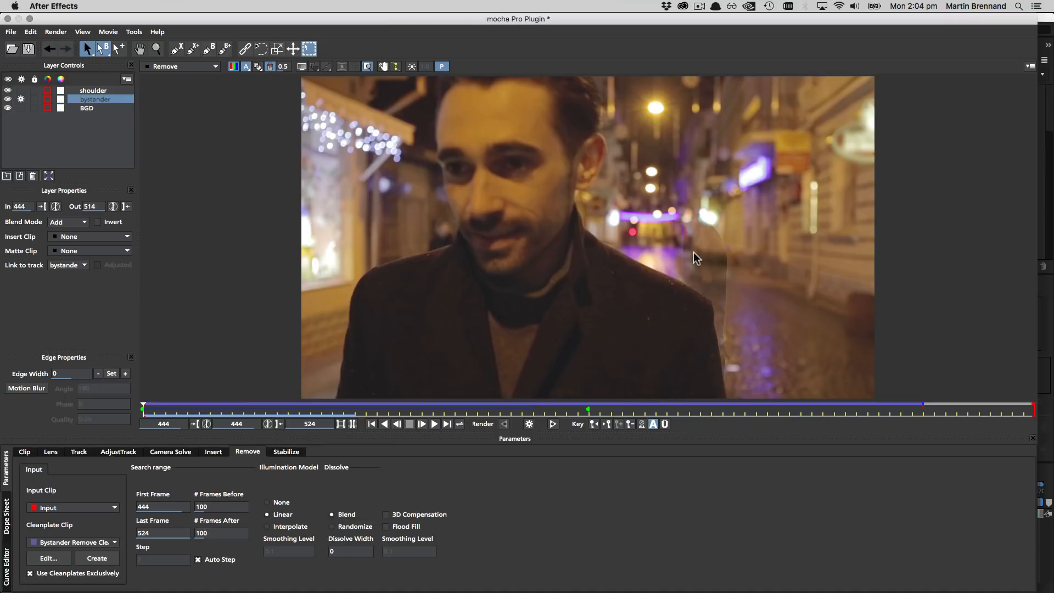
pyautogui.moveTo(702, 234)
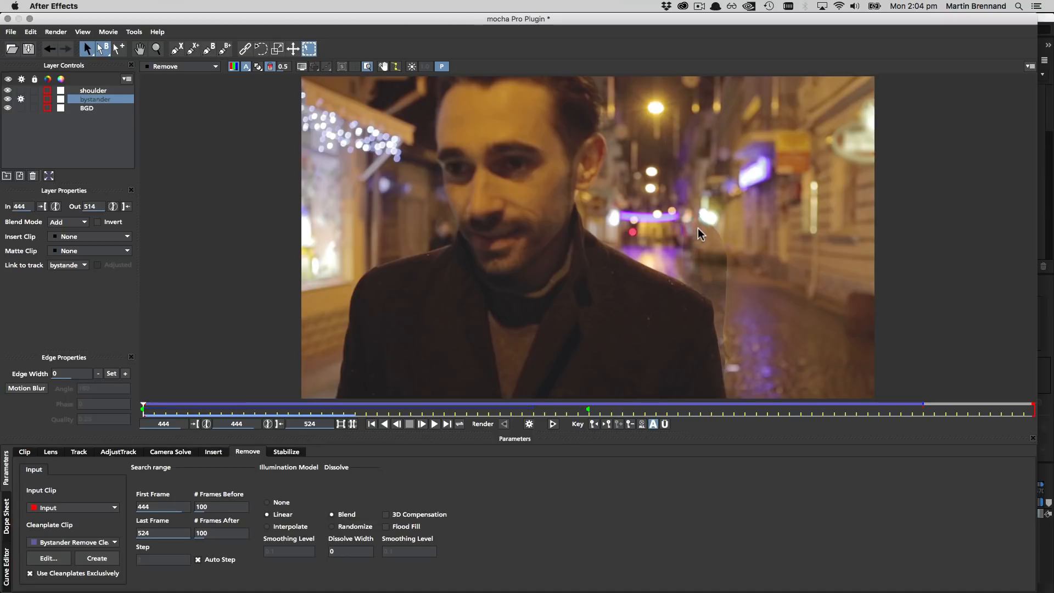
pyautogui.moveTo(730, 299)
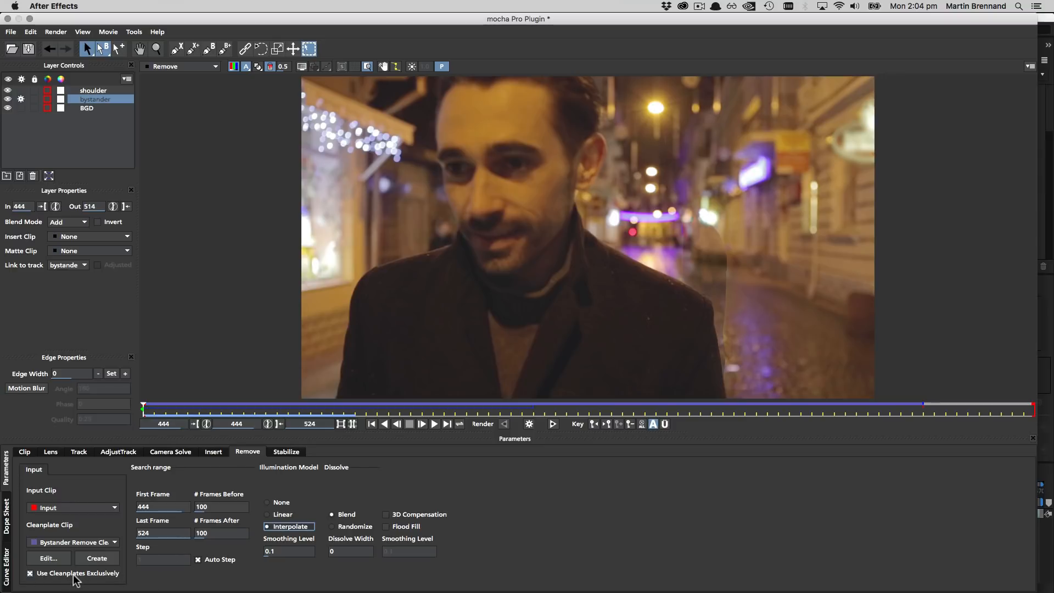
pyautogui.moveTo(77, 573)
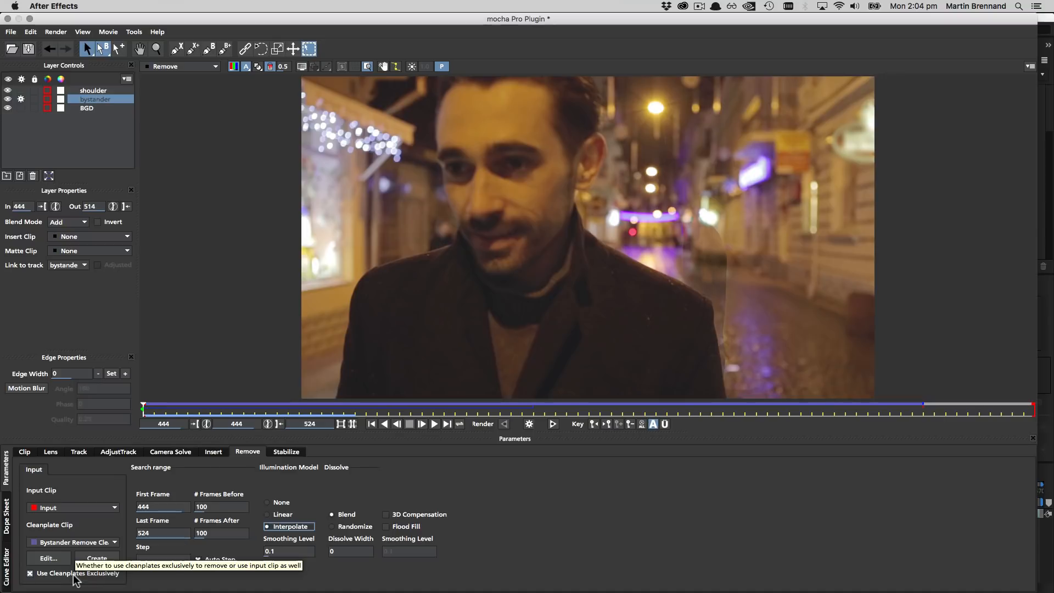
# Set the Illumination Model to Interpolate with a 0.1 smoothing level
pyautogui.click(530, 424)
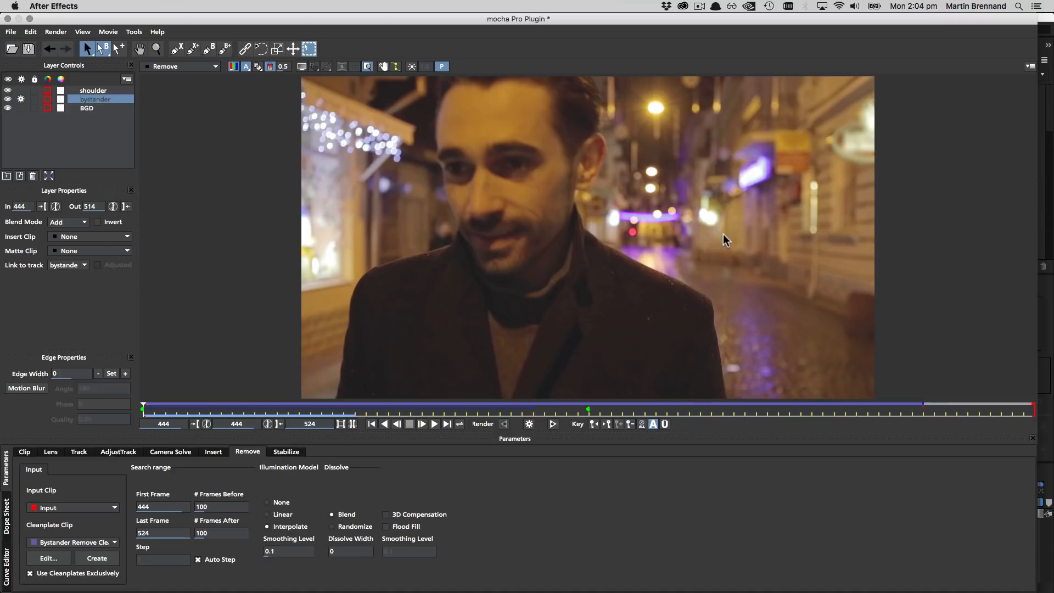
pyautogui.moveTo(731, 255)
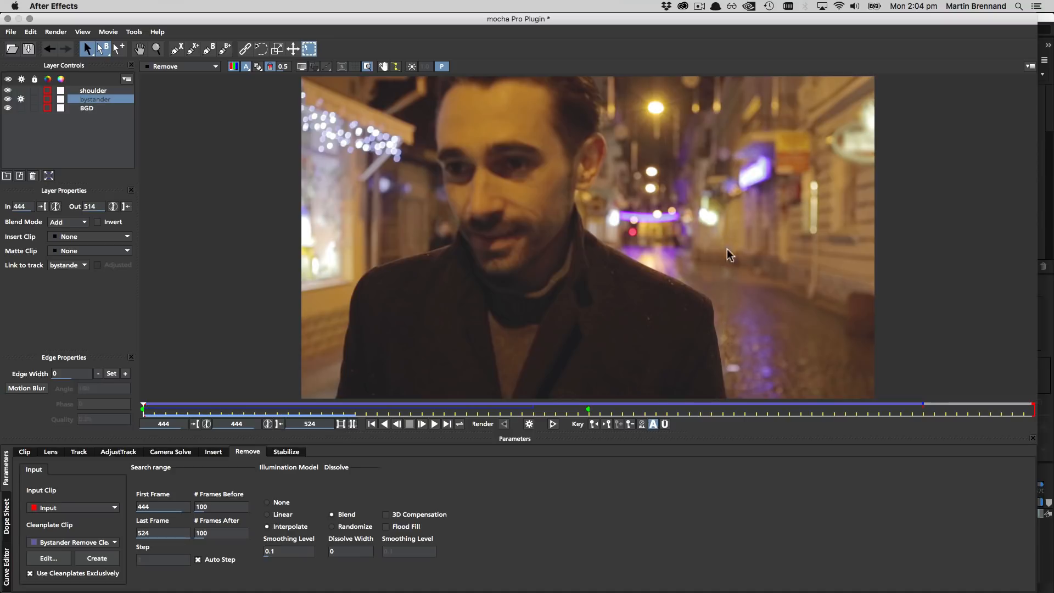
# Set Edge Width to 3 and scrub to frame 460 to check the removal
pyautogui.click(269, 67)
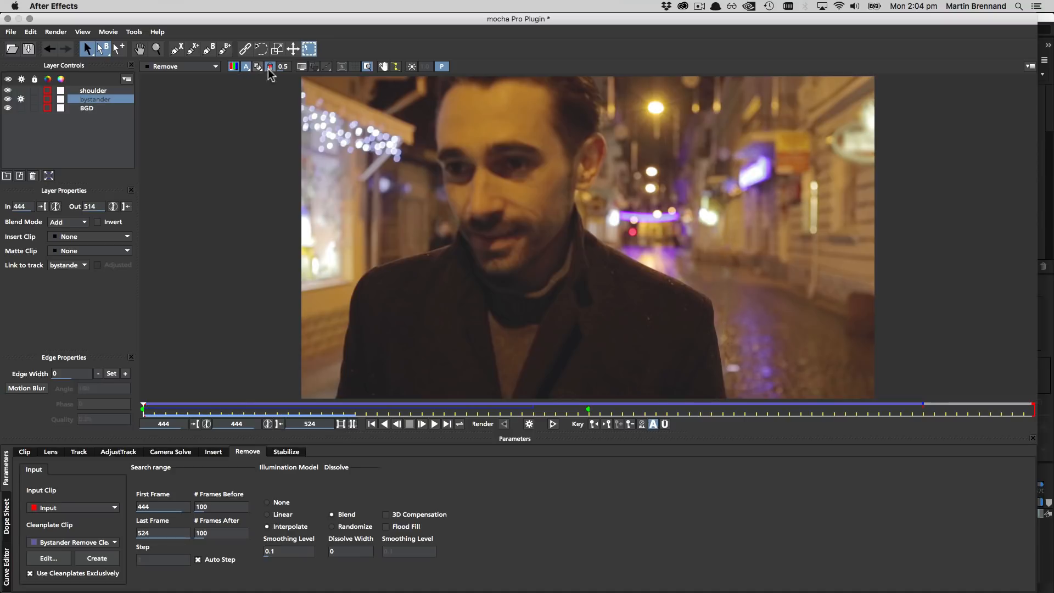
pyautogui.click(302, 66)
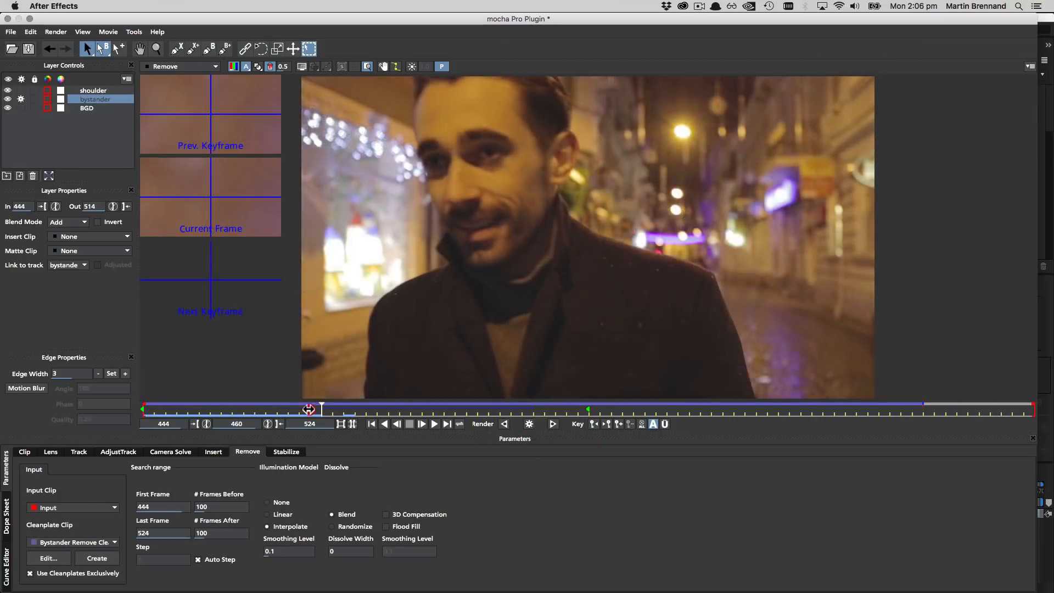
pyautogui.moveTo(309, 408); pyautogui.dragTo(208, 408)
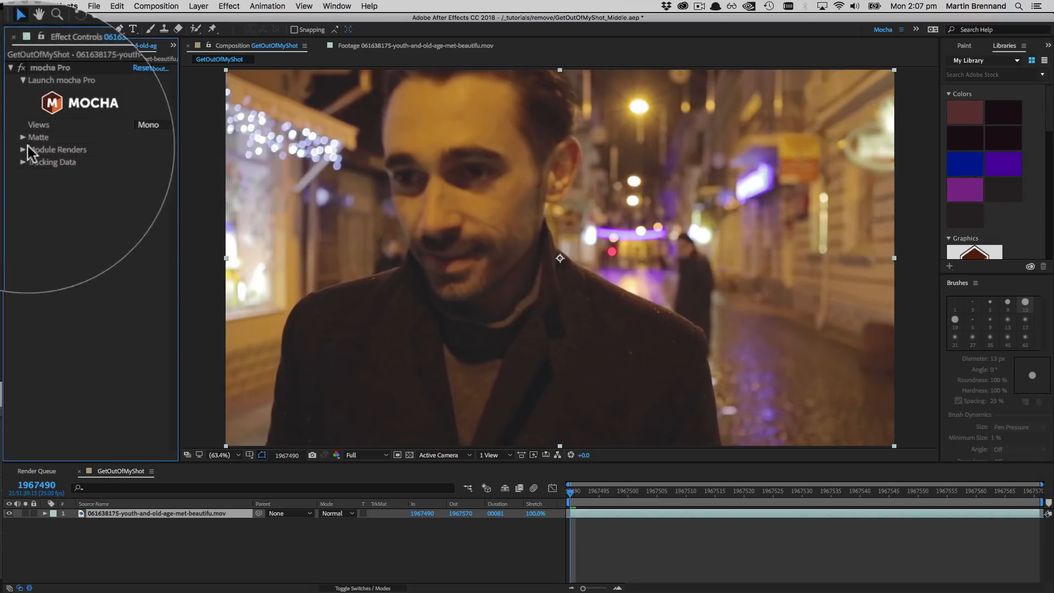
# Choose Remove from the Module dropdown under Module Renders in Effect Controls
pyautogui.click(153, 132)
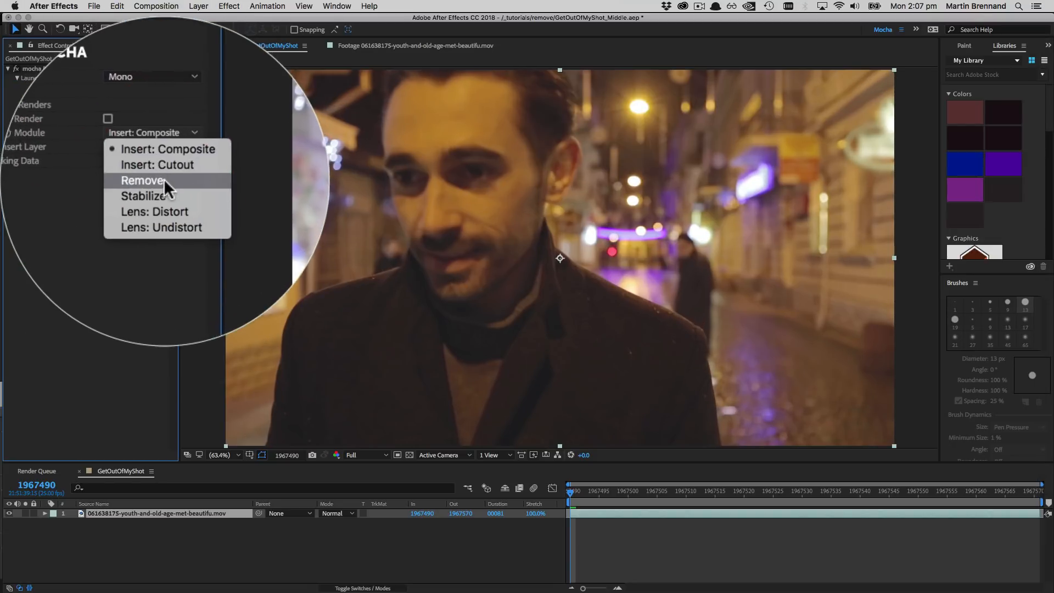
pyautogui.click(143, 180)
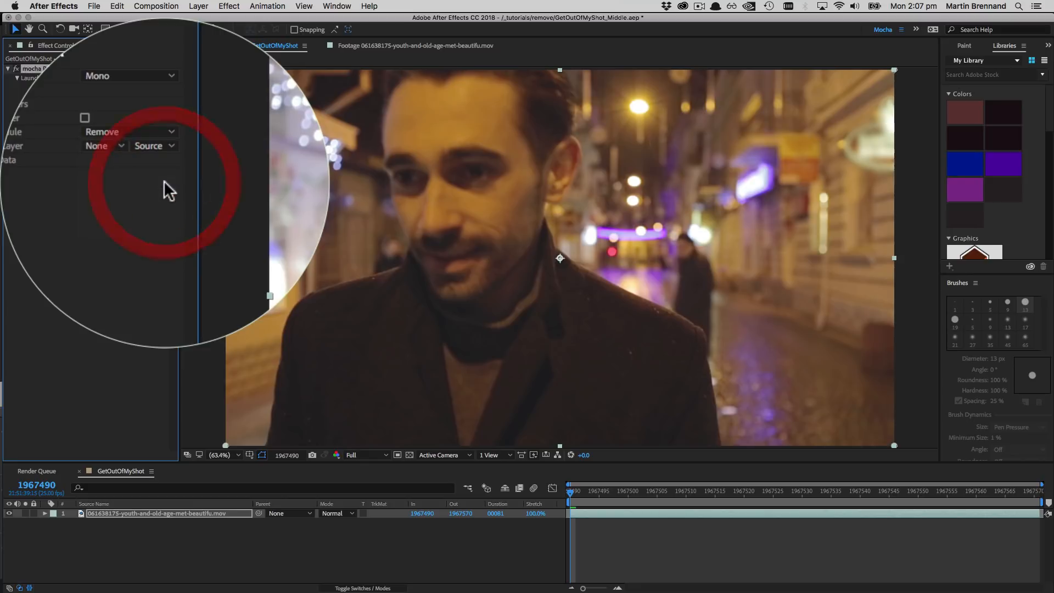